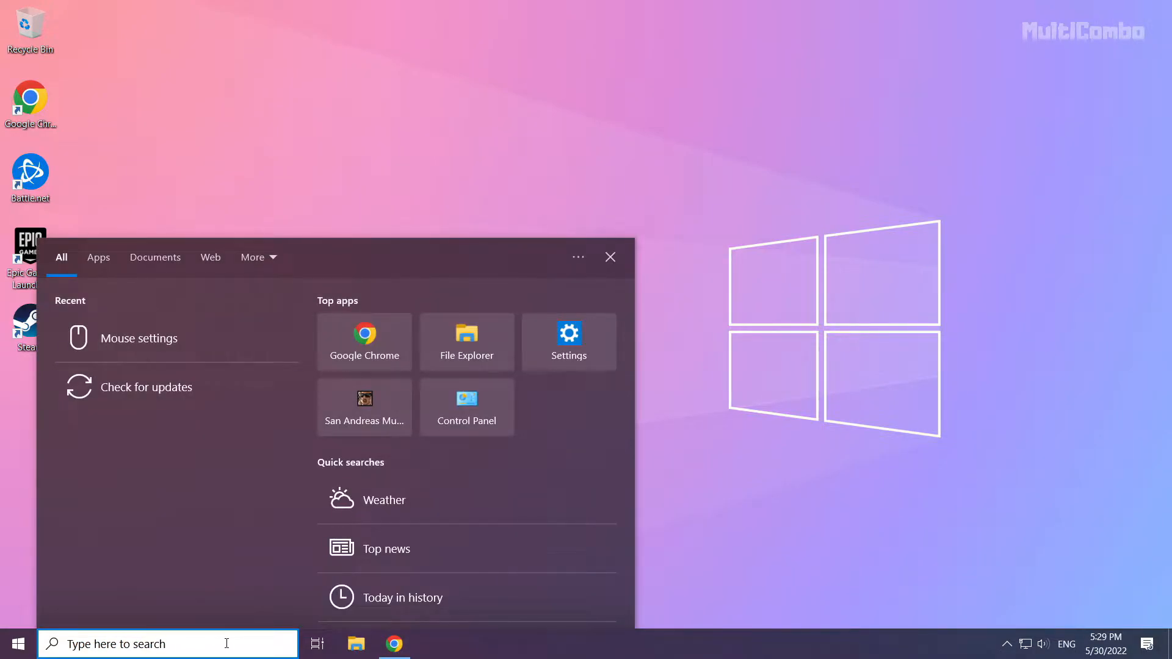
Search Windows for 'device manager' and open Device Manager from the results.
text(device Manager)
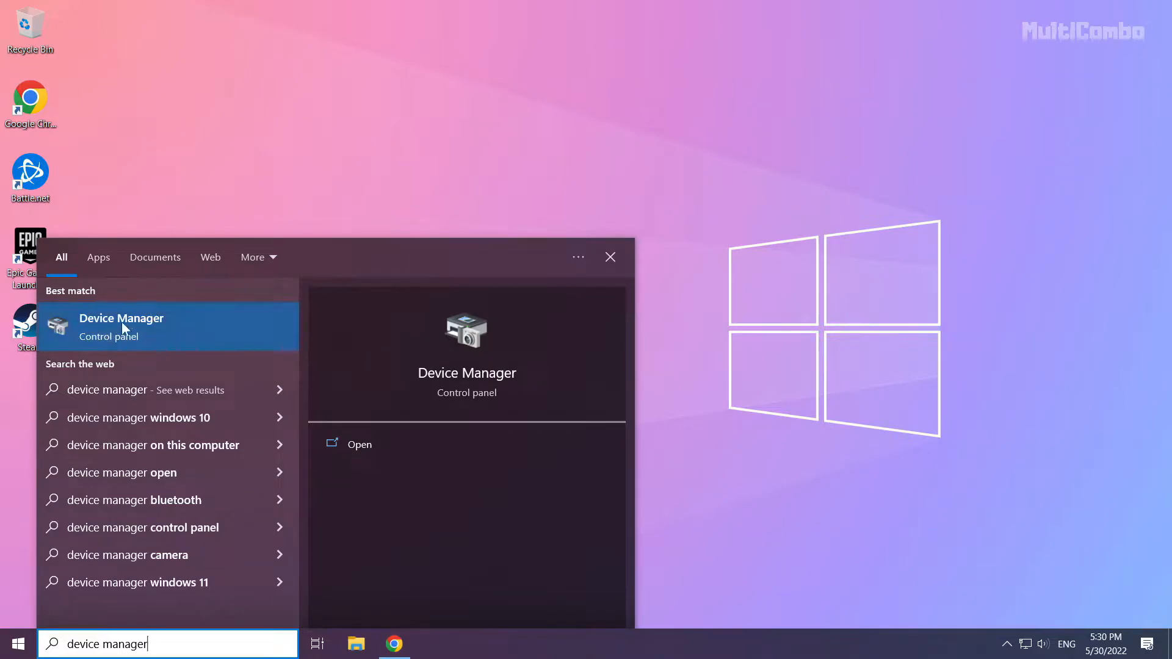
click(121, 327)
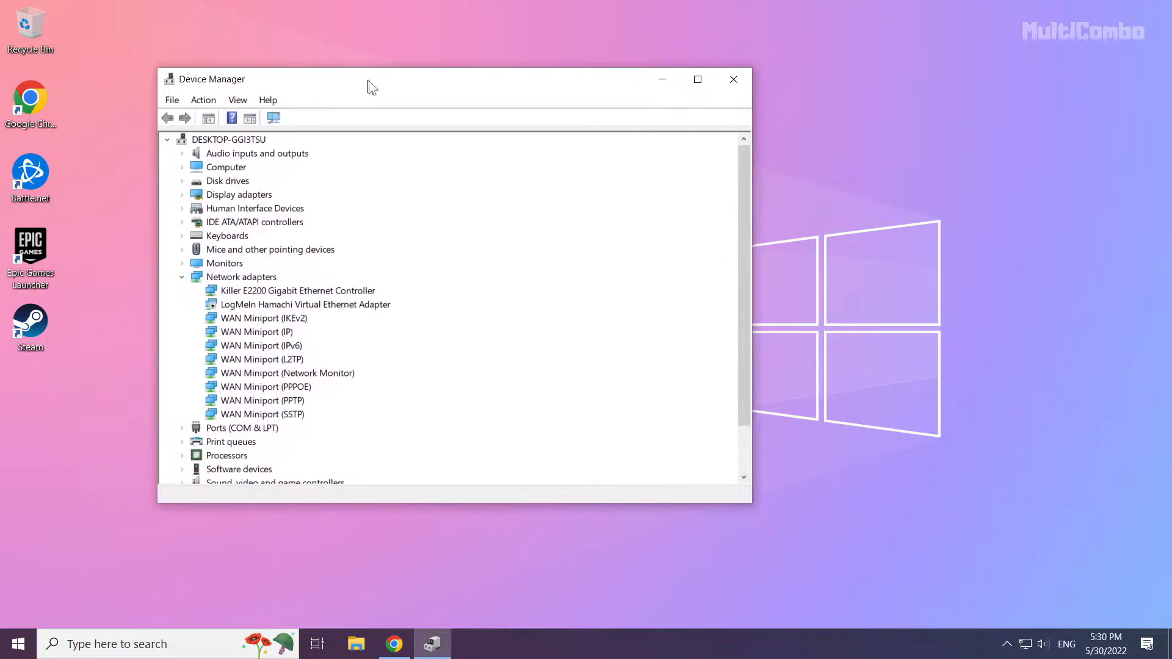
Centre Device Manager and expand Display adapters to show the Intel HD 4600 and GTX 1050 Ti.
drag(372, 86, 492, 117)
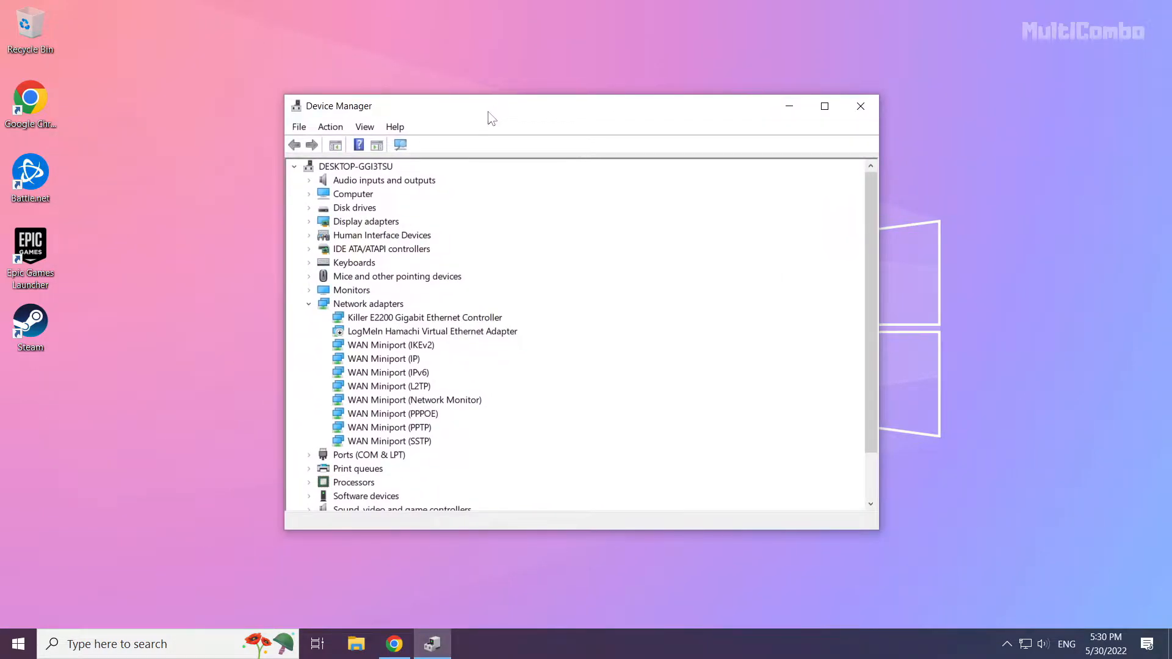
click(365, 220)
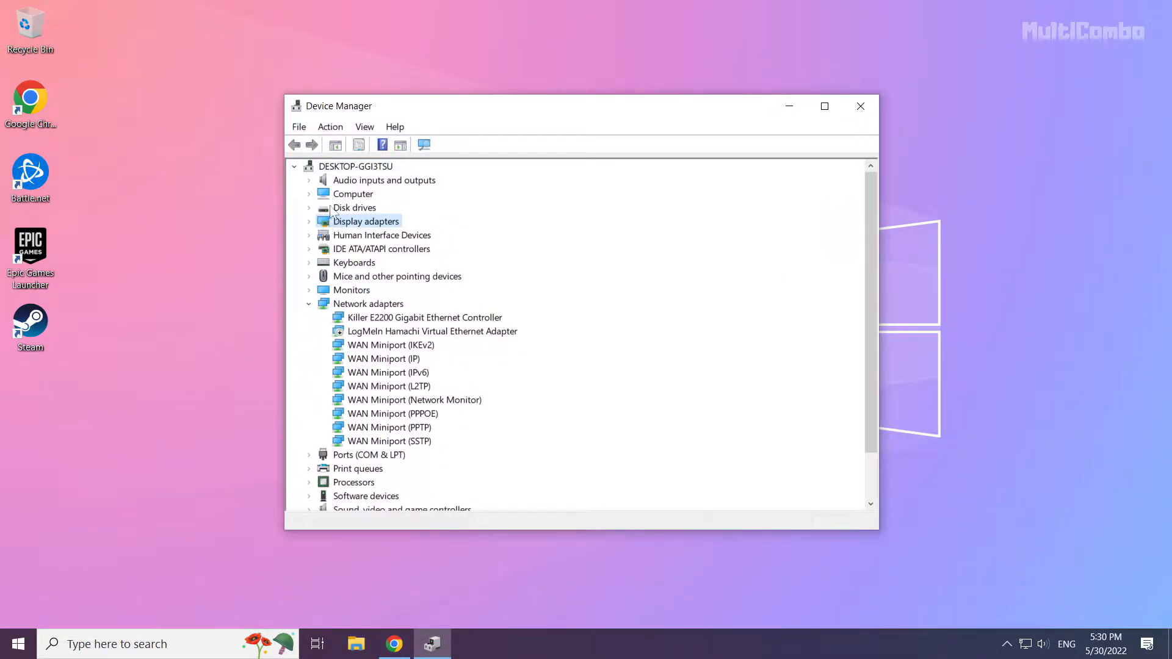
mouse_move(392, 234)
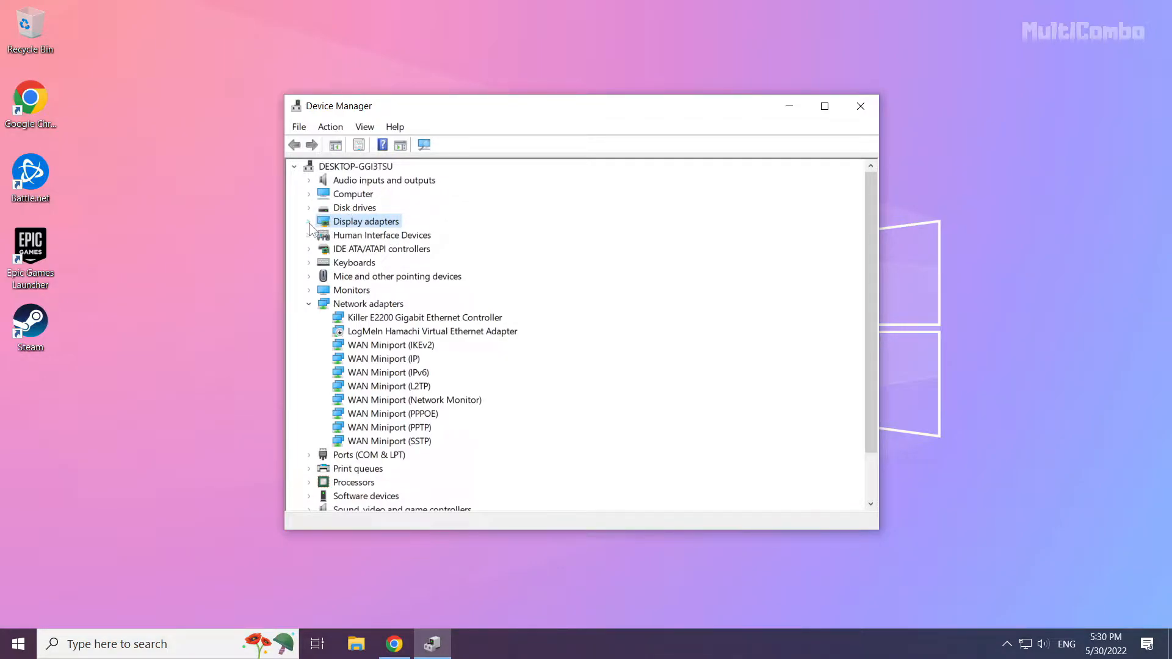
click(309, 221)
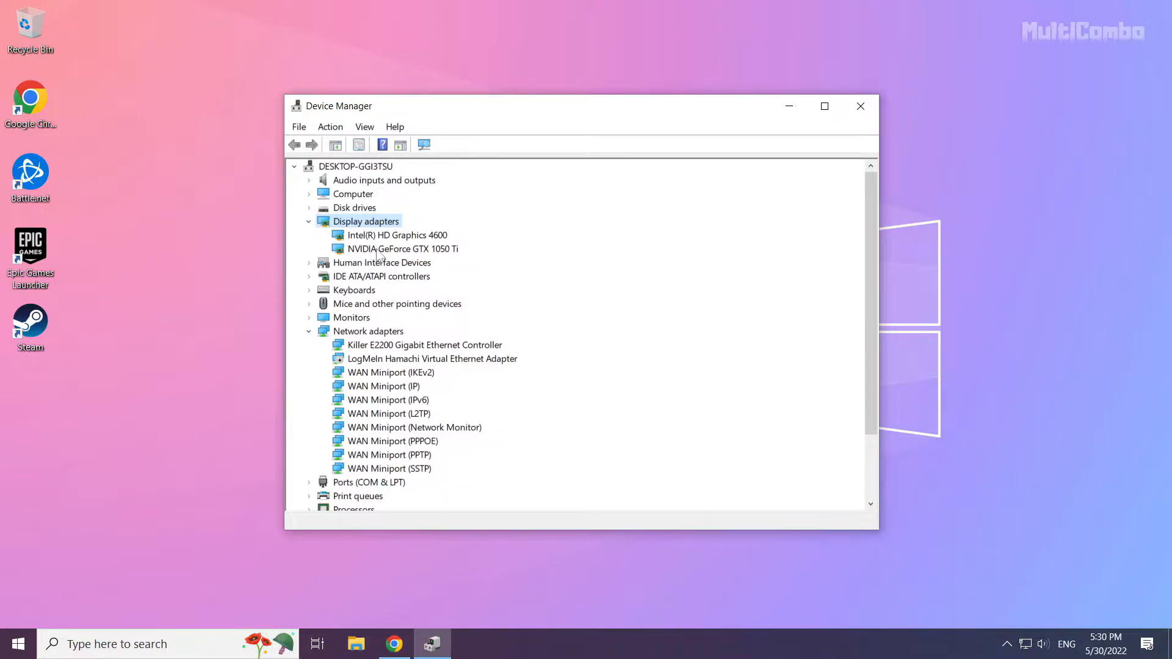
click(403, 248)
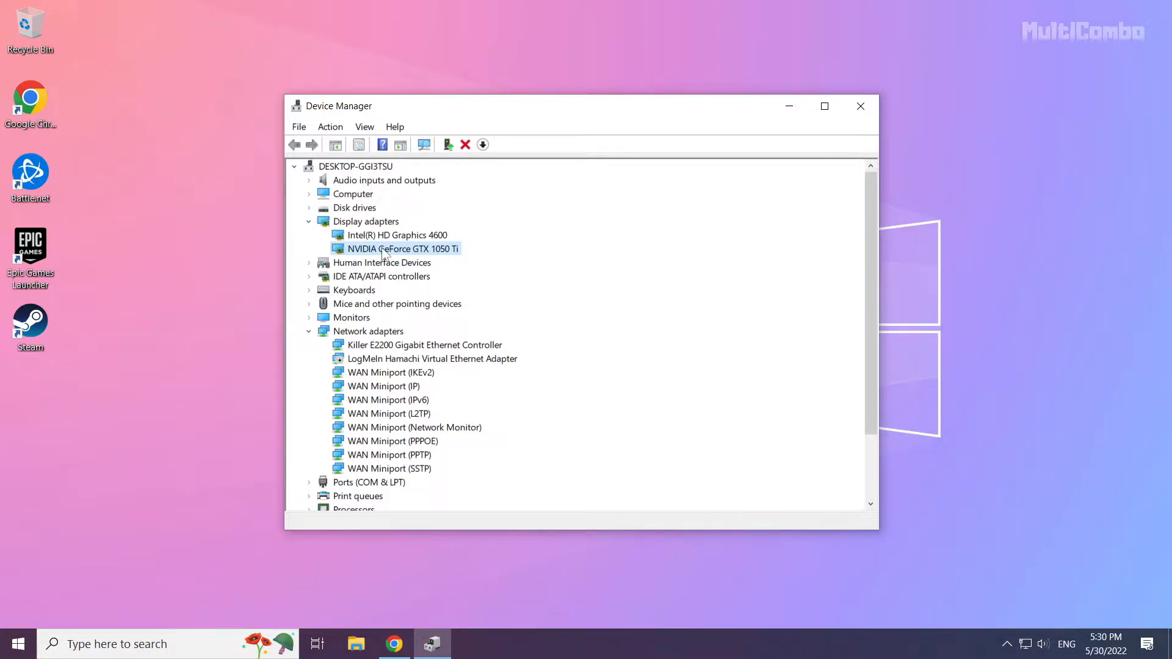
Automatically search for a GeForce GTX 1050 Ti driver and confirm the best one is installed.
right_click(400, 248)
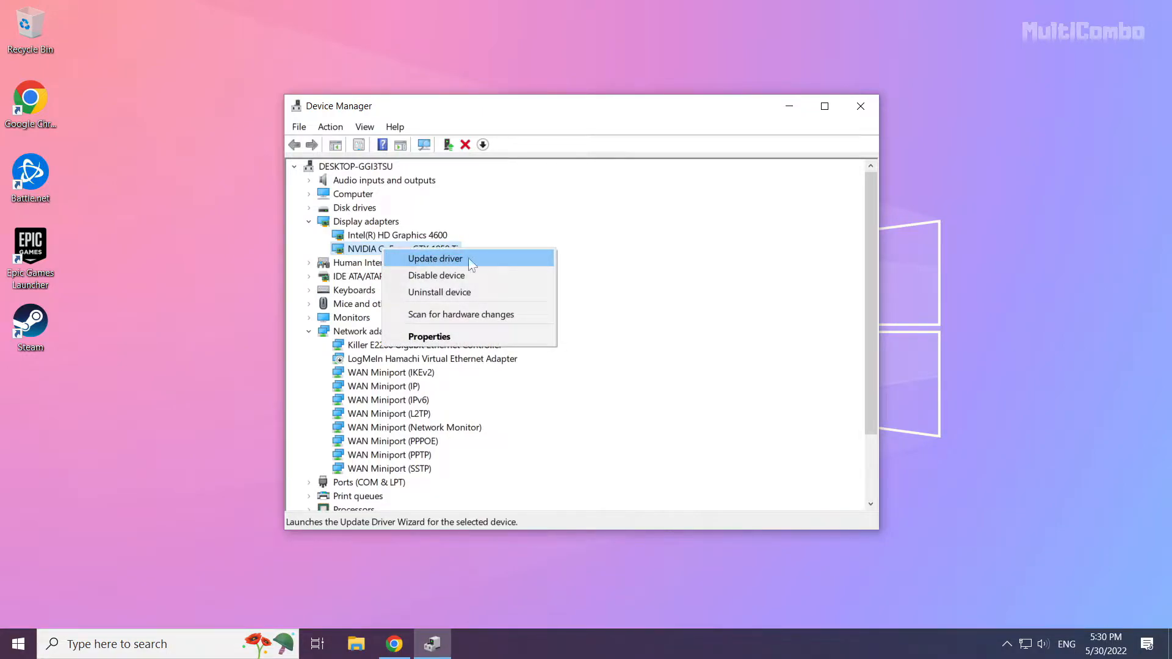
click(434, 258)
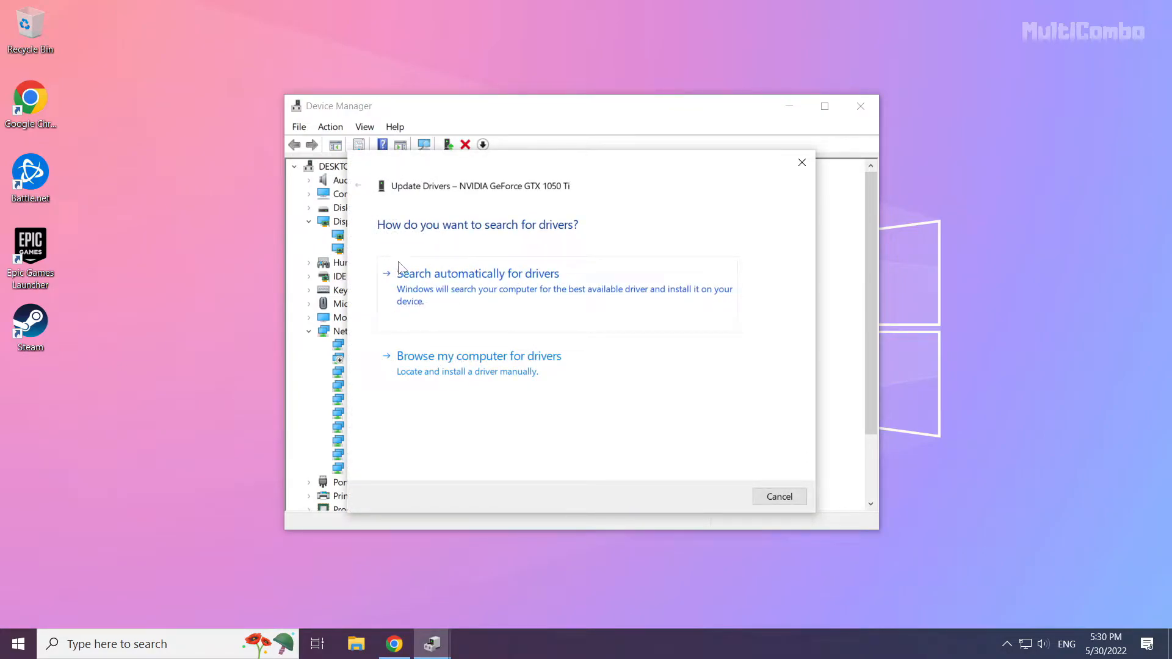
mouse_move(477, 308)
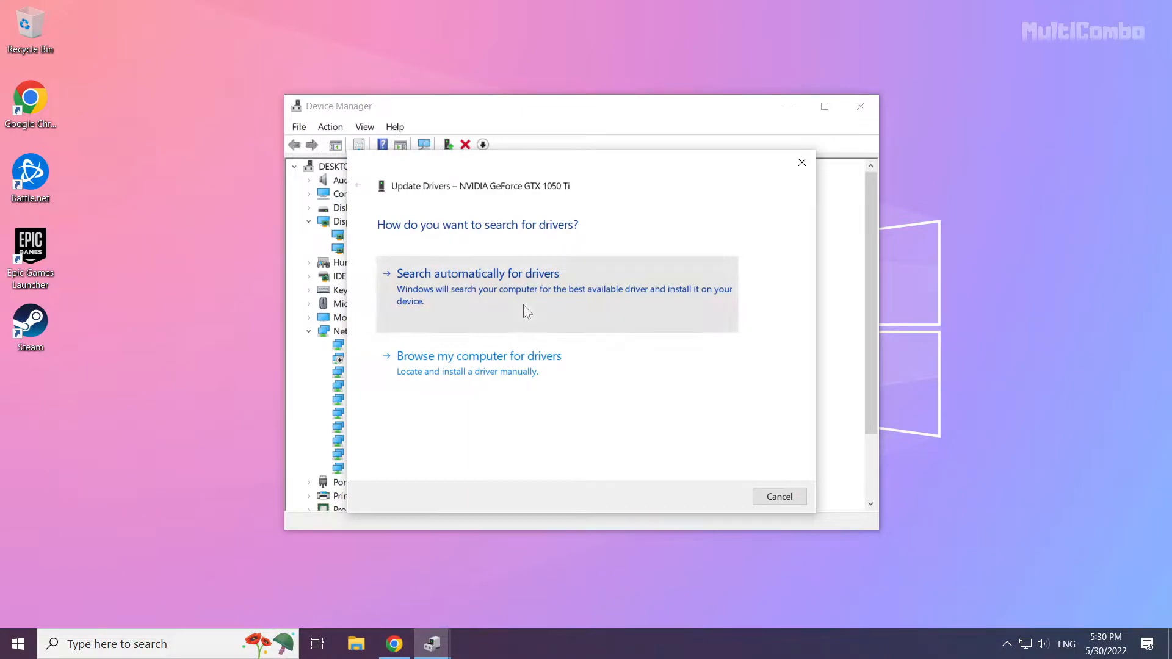
click(478, 272)
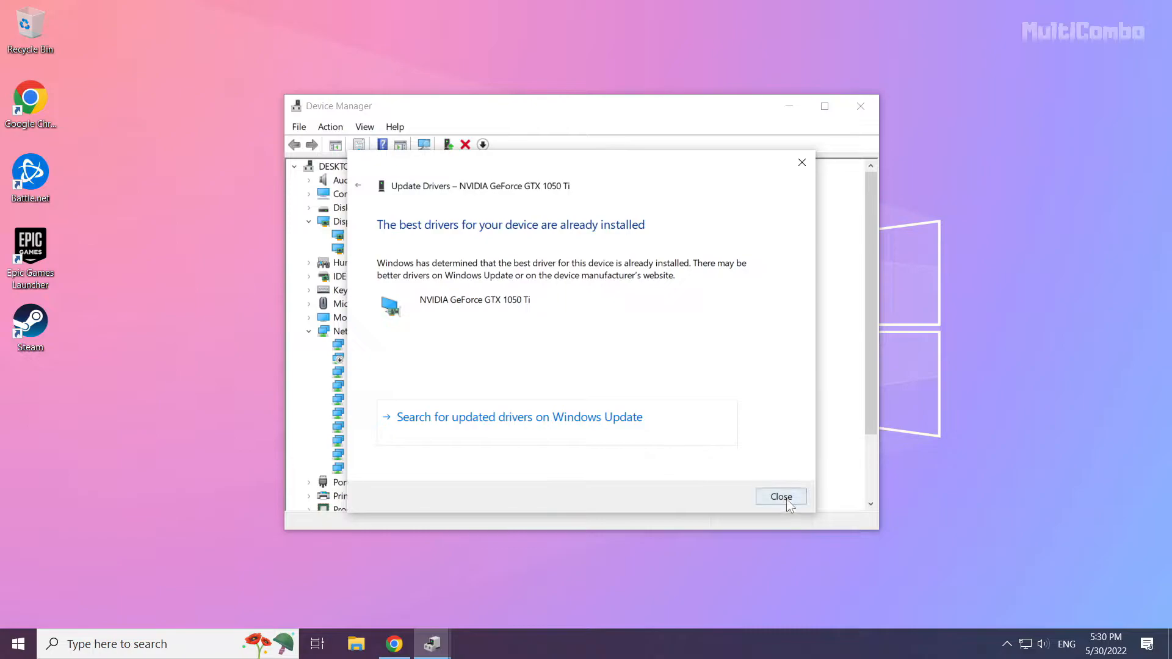
click(780, 496)
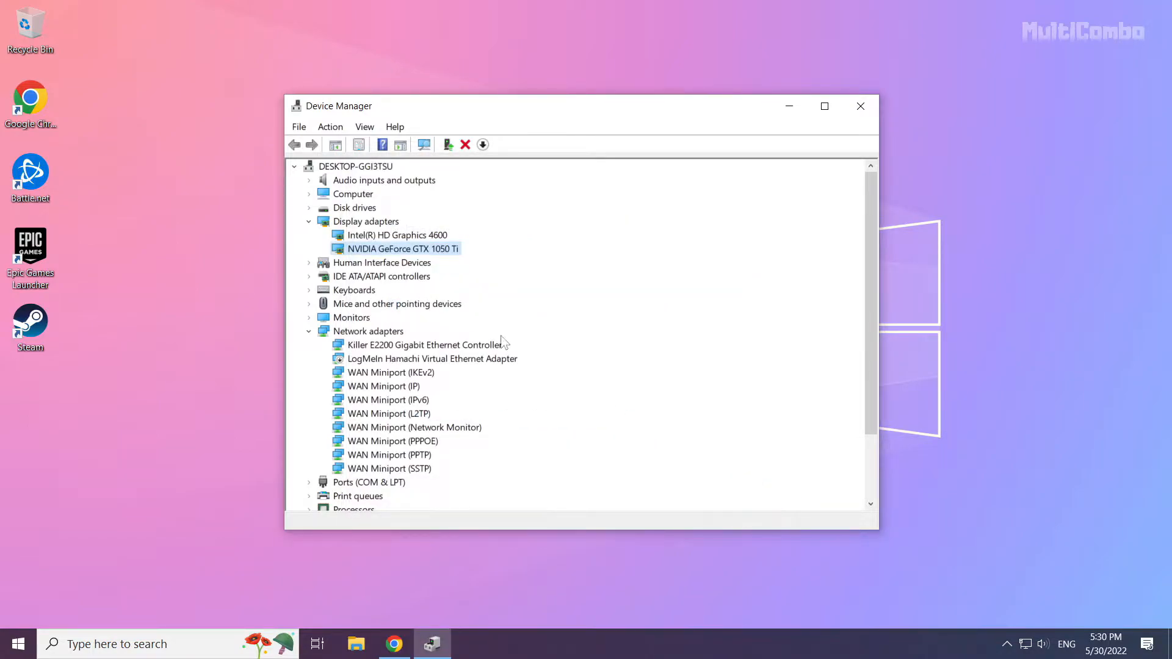
click(396, 234)
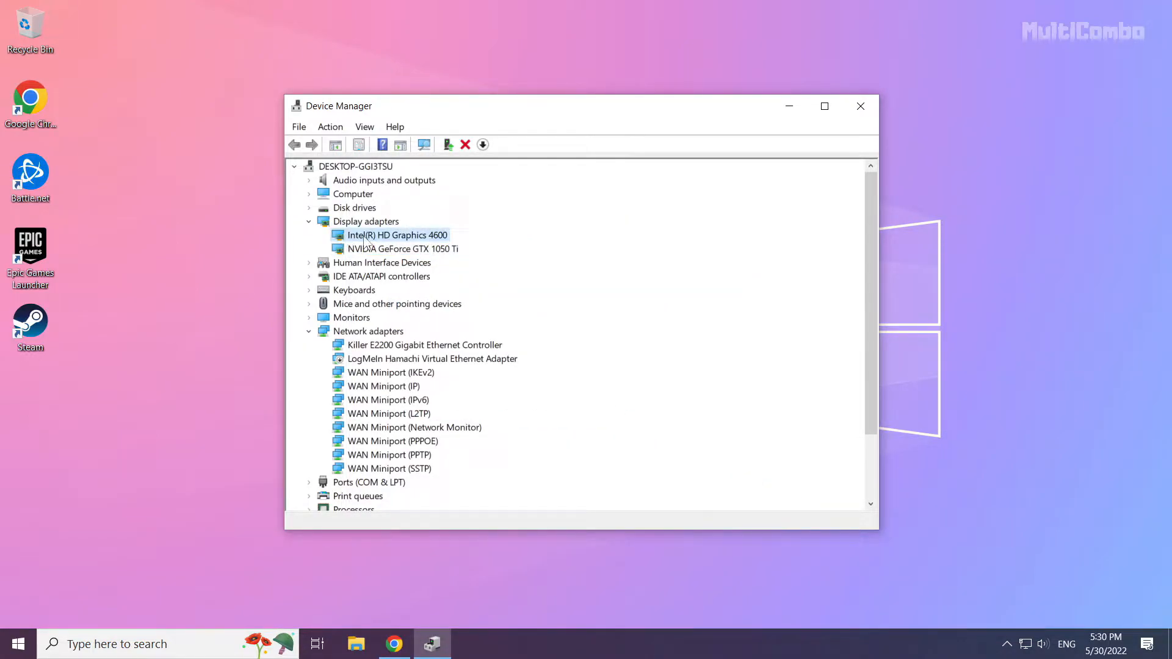
Automatically search for an Intel HD Graphics 4600 driver, confirm it's current, and close Device Manager.
right_click(397, 234)
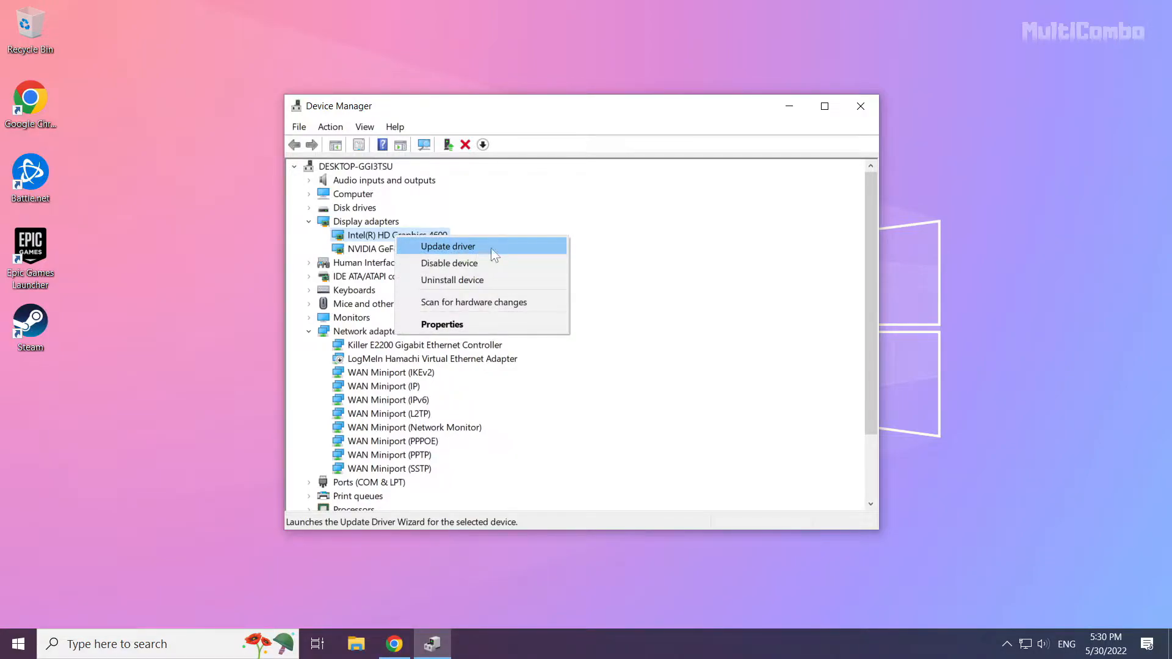
click(447, 246)
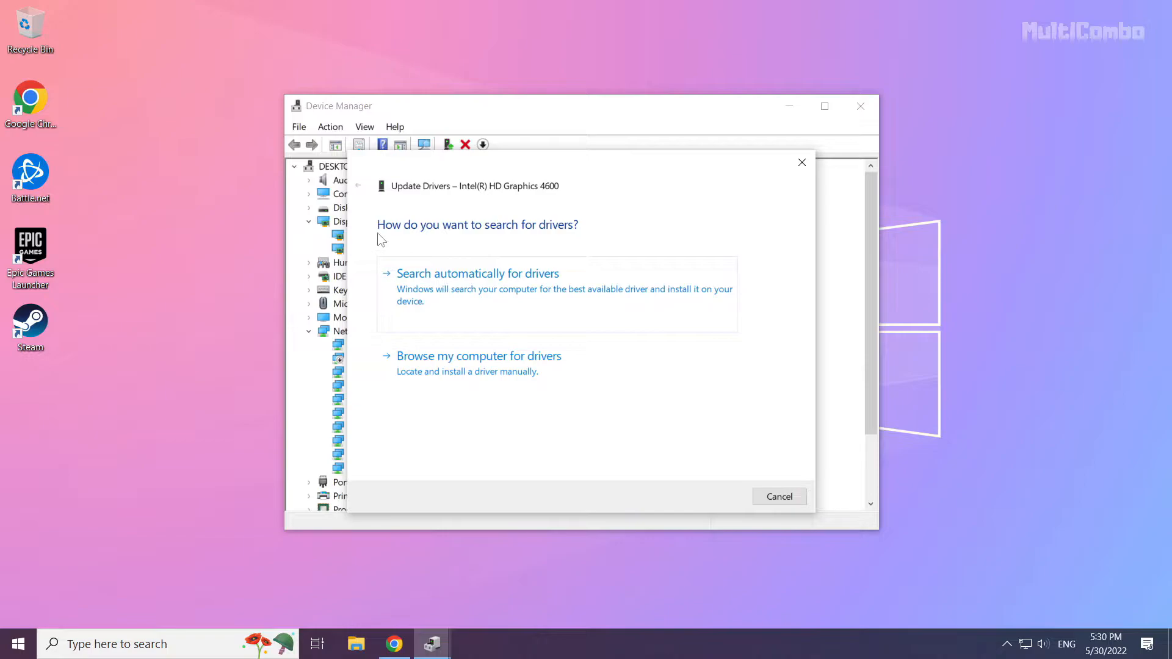
mouse_move(490, 289)
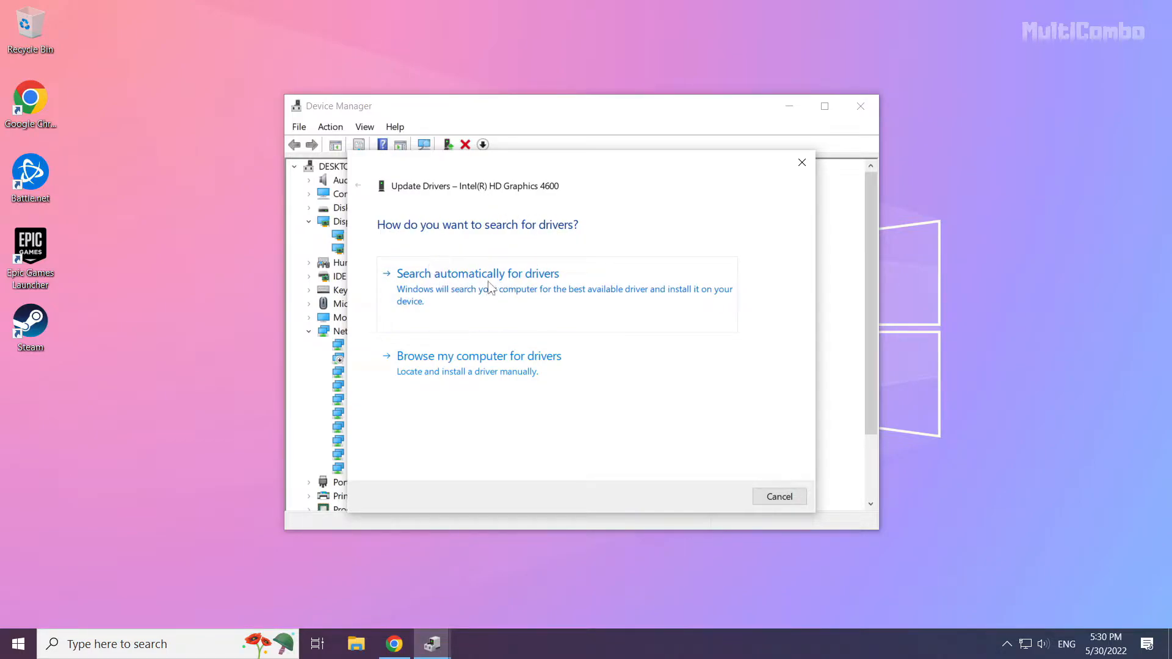
click(477, 273)
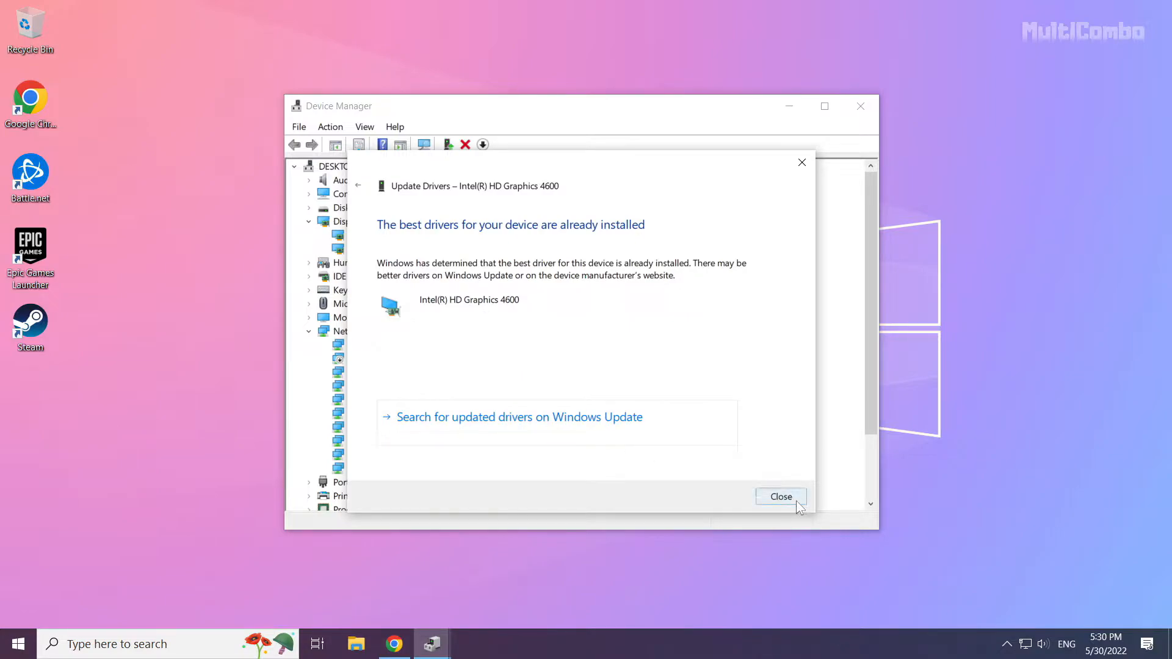
click(780, 496)
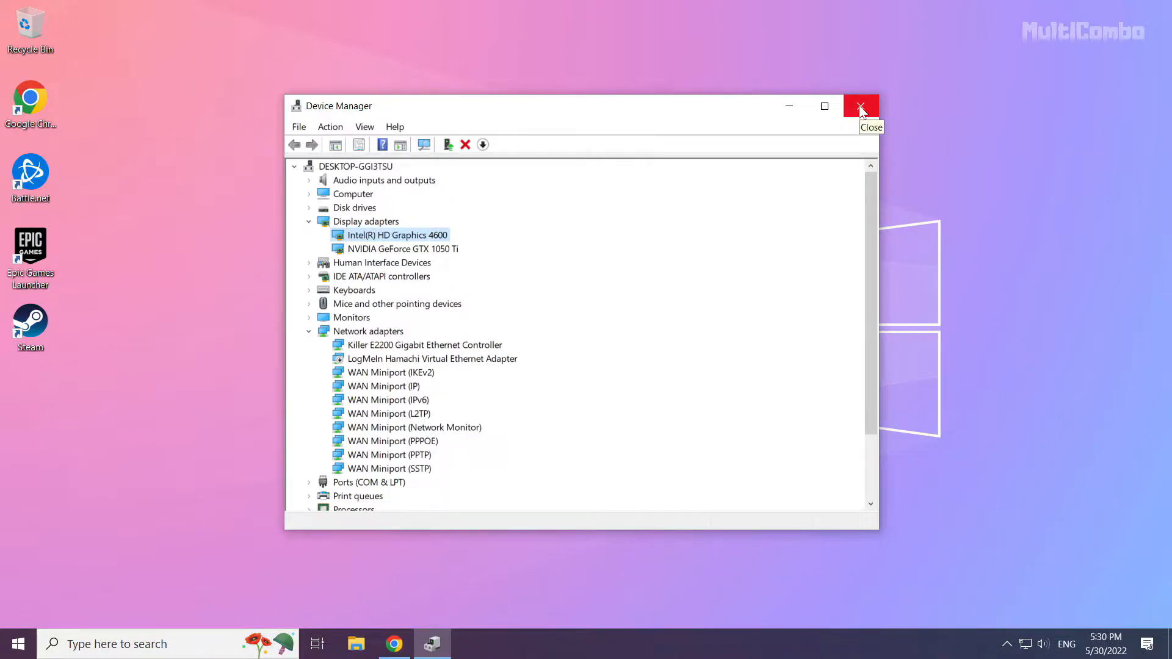
click(860, 106)
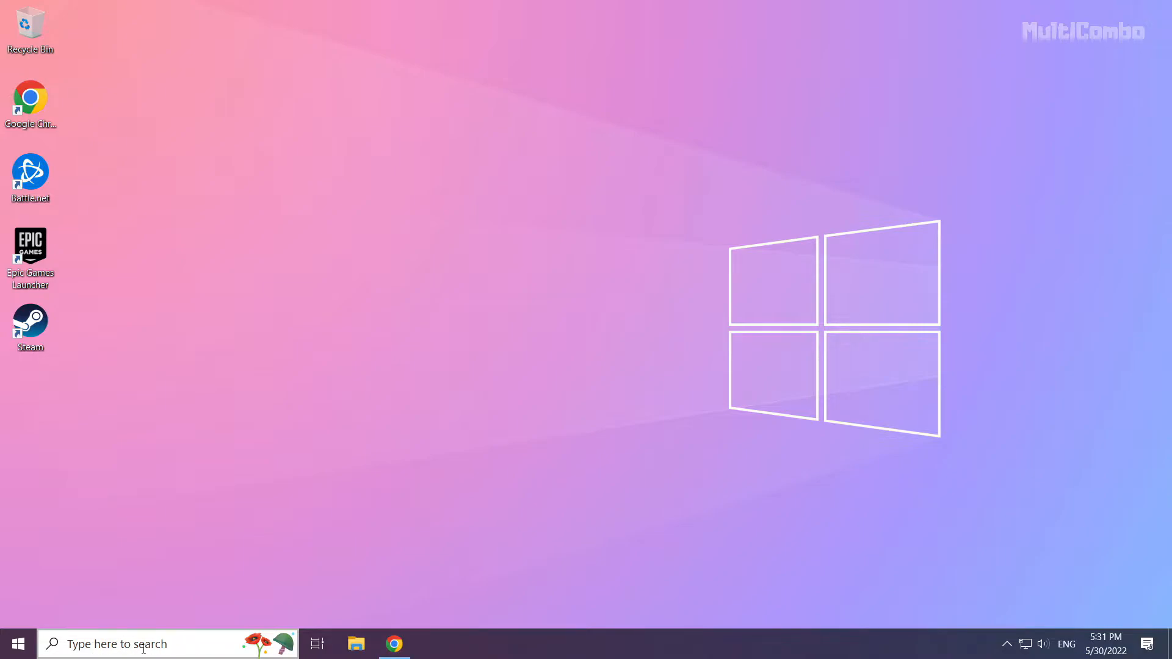
Search Windows for 'update' and open the Check for updates settings page.
click(149, 643)
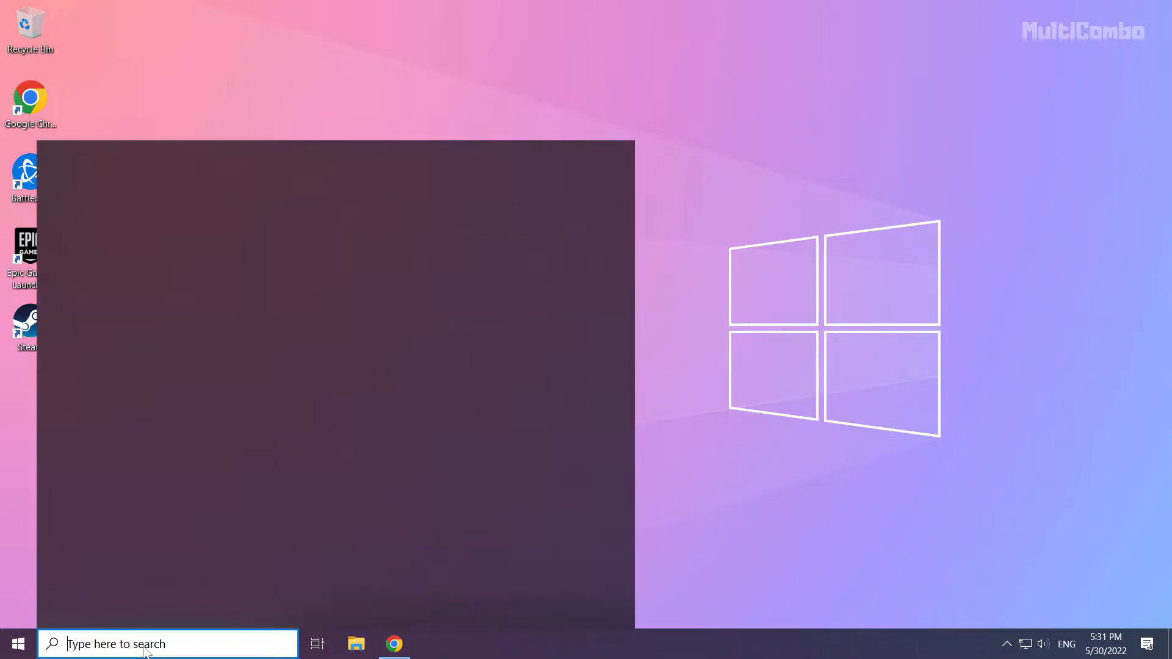
click(168, 643)
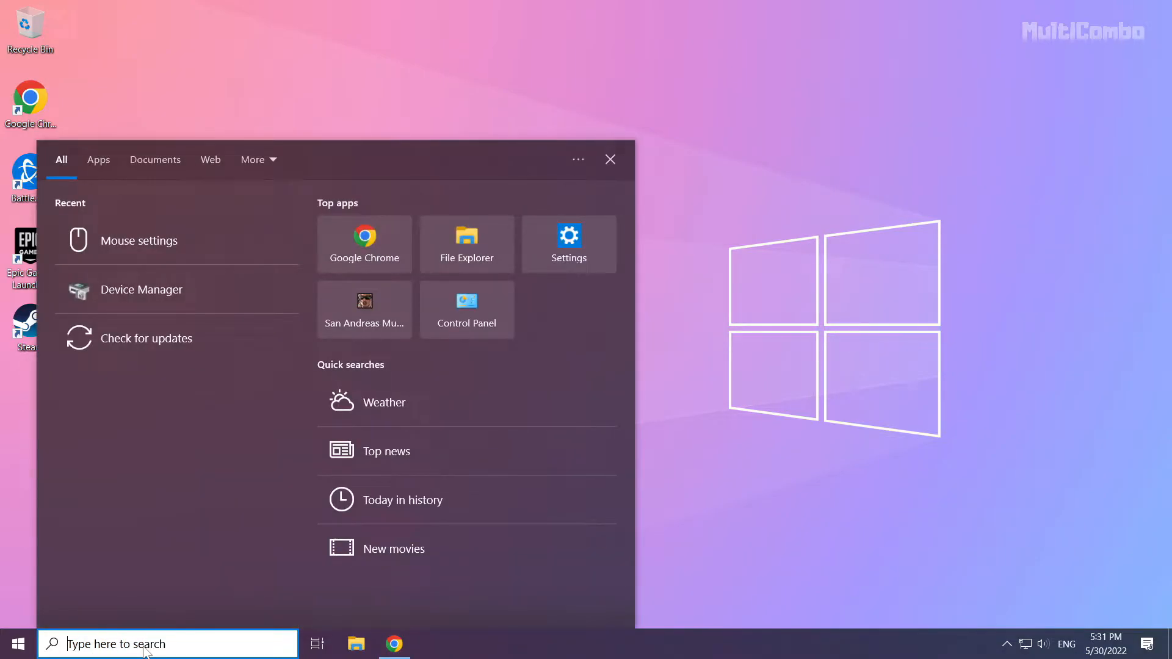
text(update)
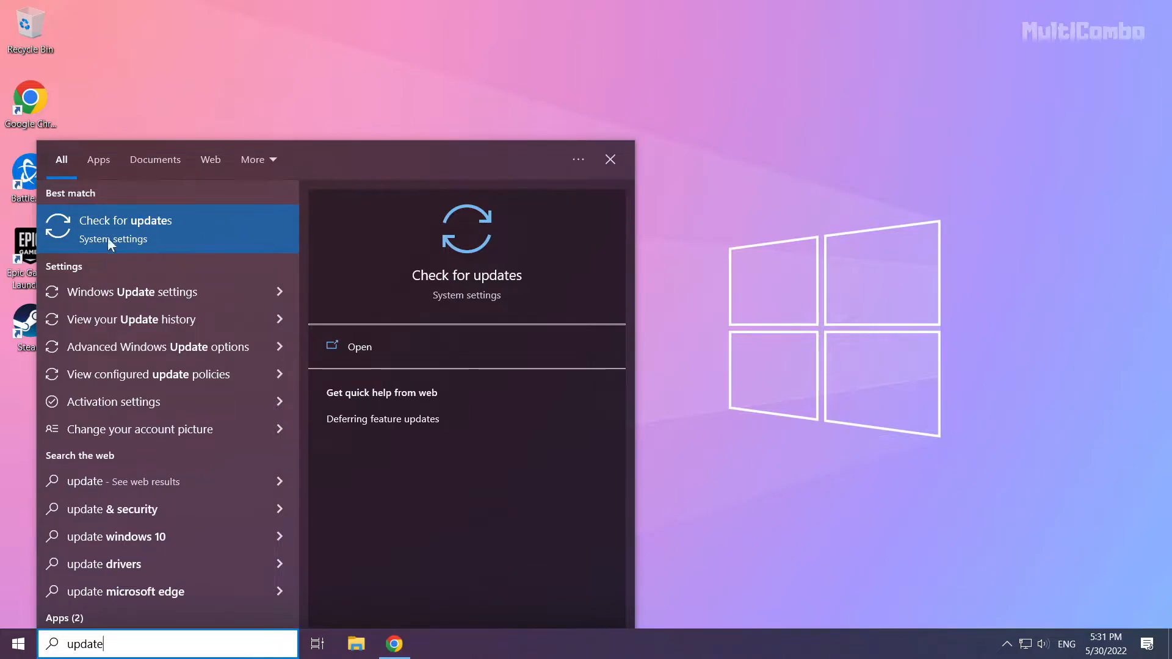
click(127, 220)
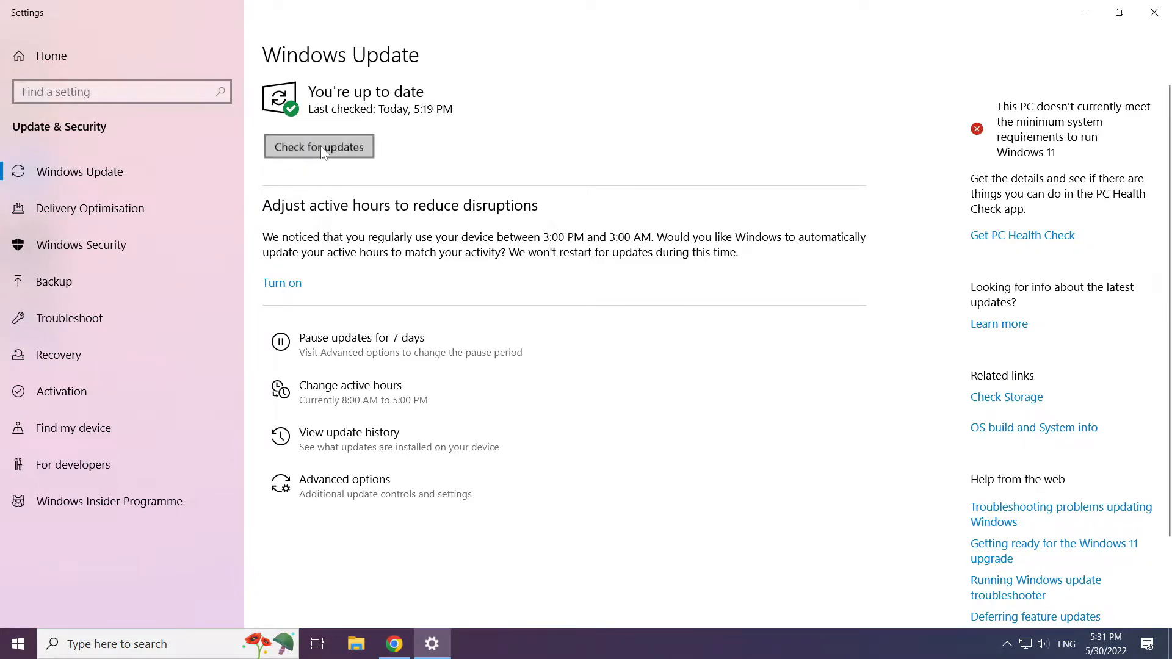
Re-check for updates, confirm the PC is up to date, and close Settings.
click(319, 147)
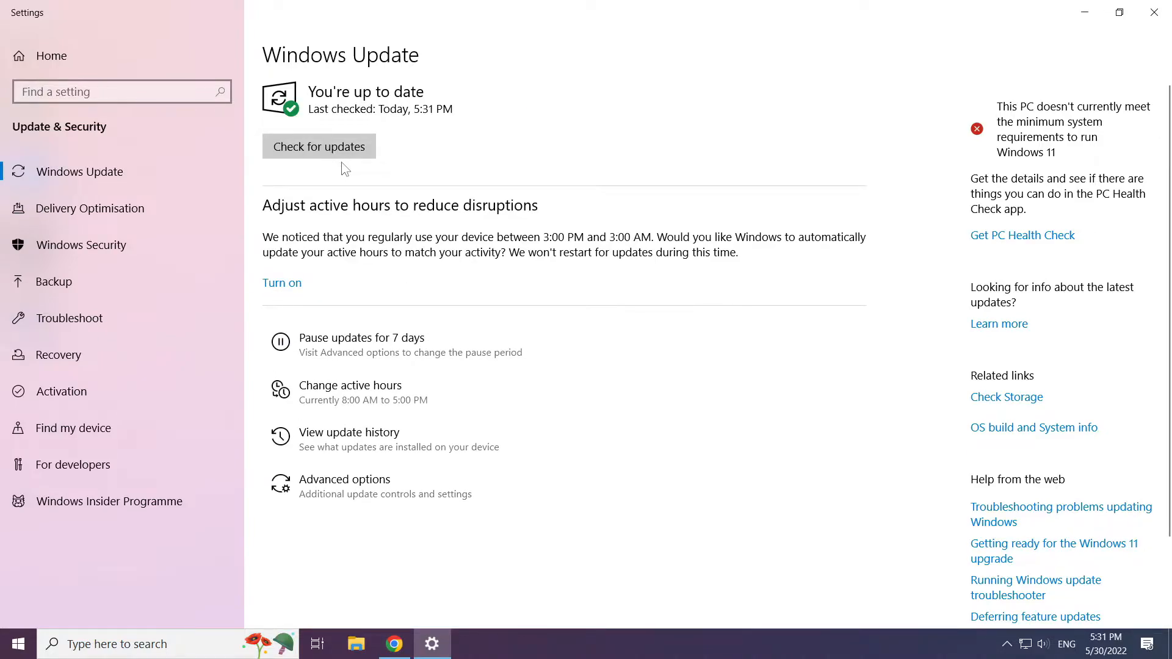
mouse_move(1154, 13)
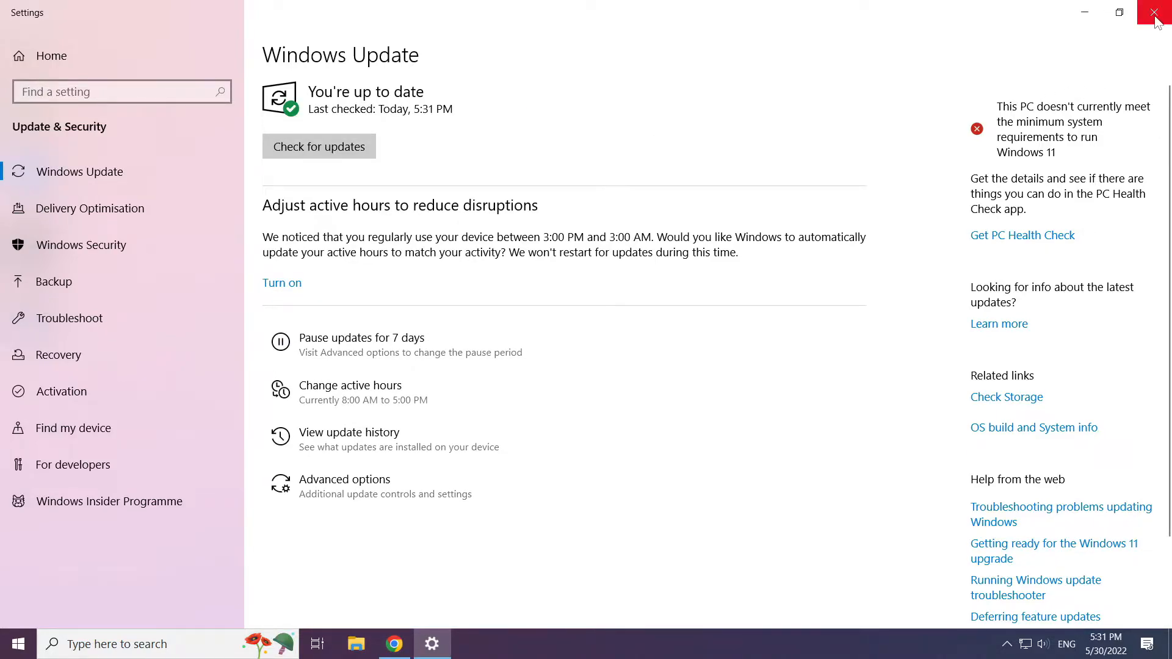
click(1158, 12)
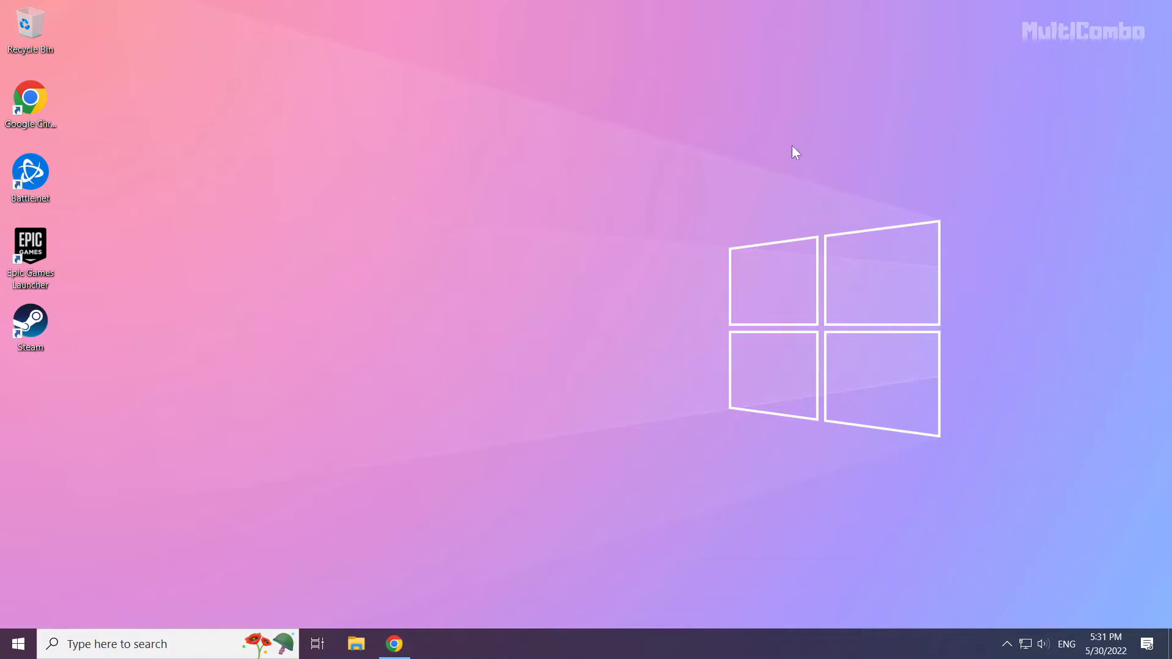
mouse_move(545, 336)
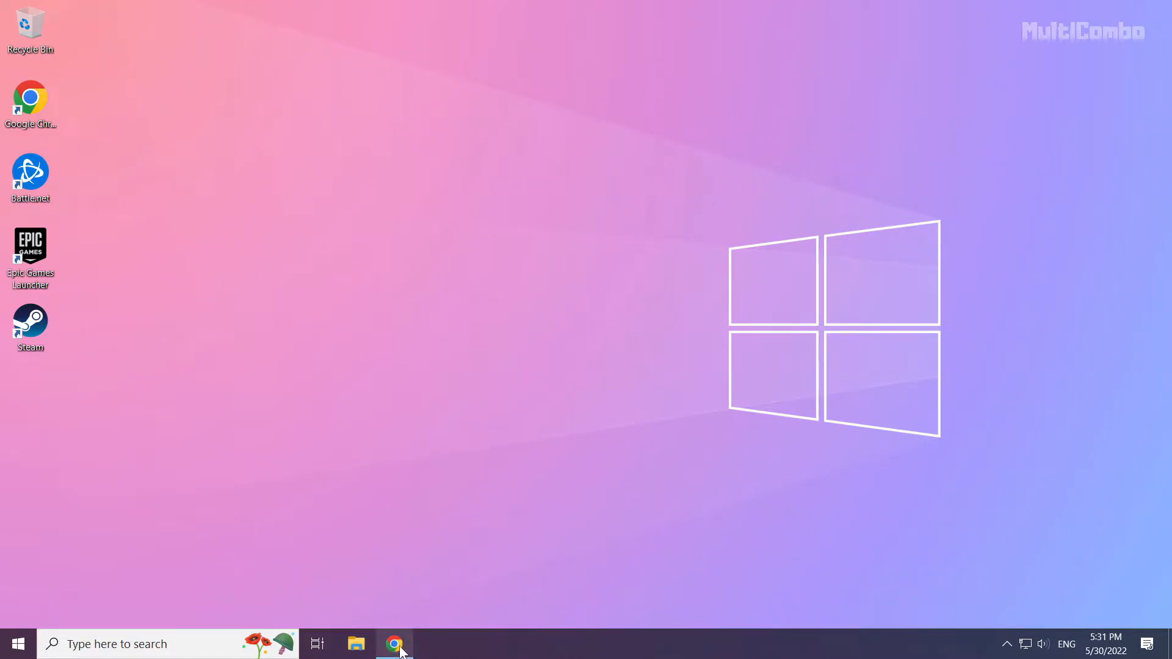
In Chrome, download the DirectX End-User Runtime Web Installer and open dxwebsetup (1).exe.
click(394, 643)
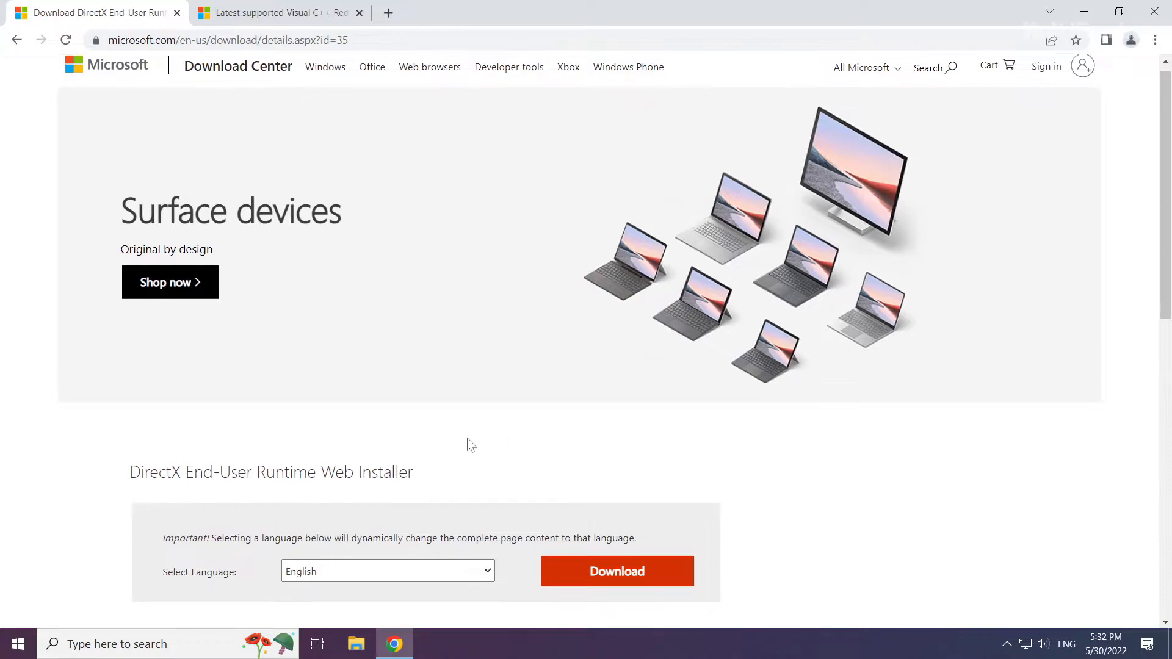
scroll(down, 3)
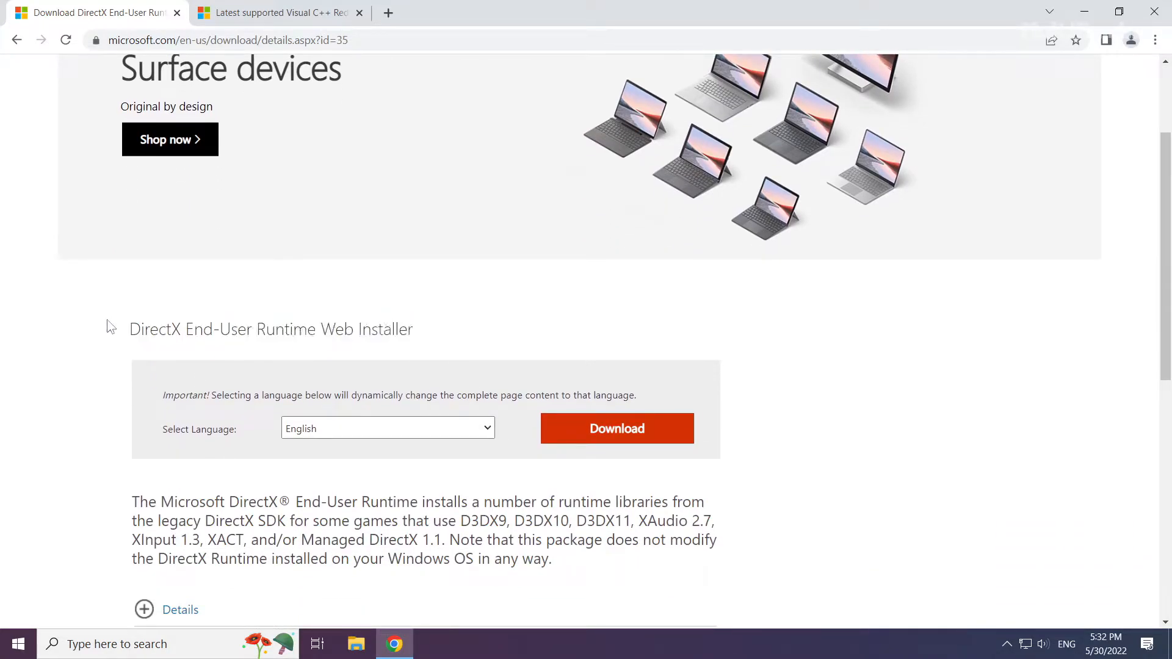
mouse_move(606, 437)
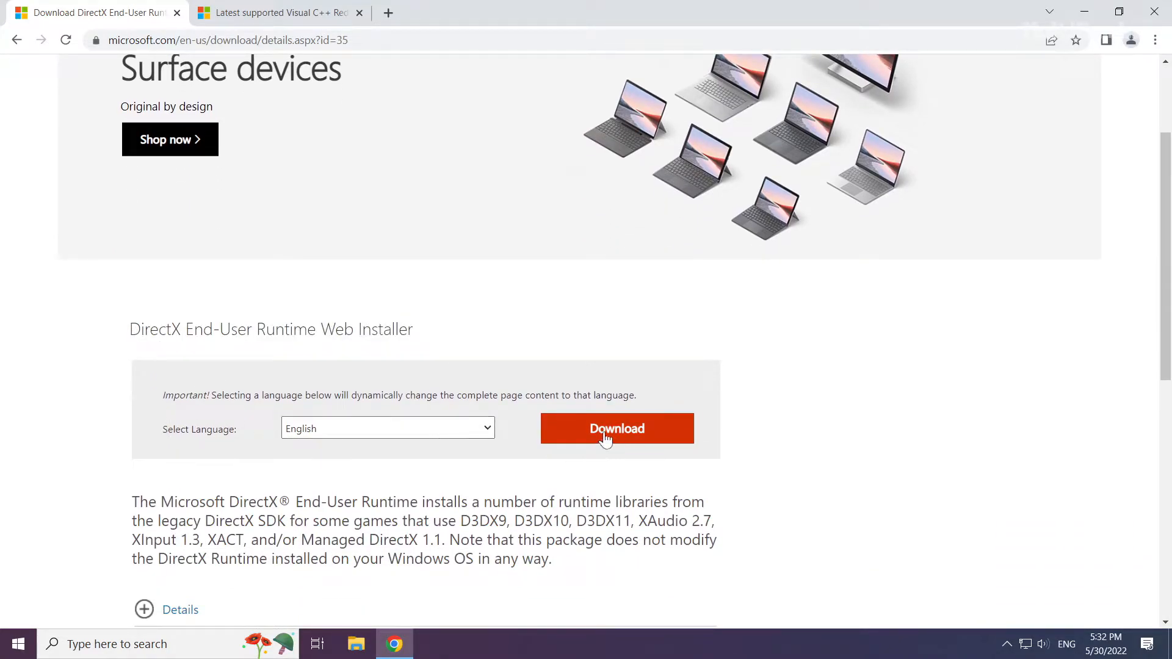
click(616, 429)
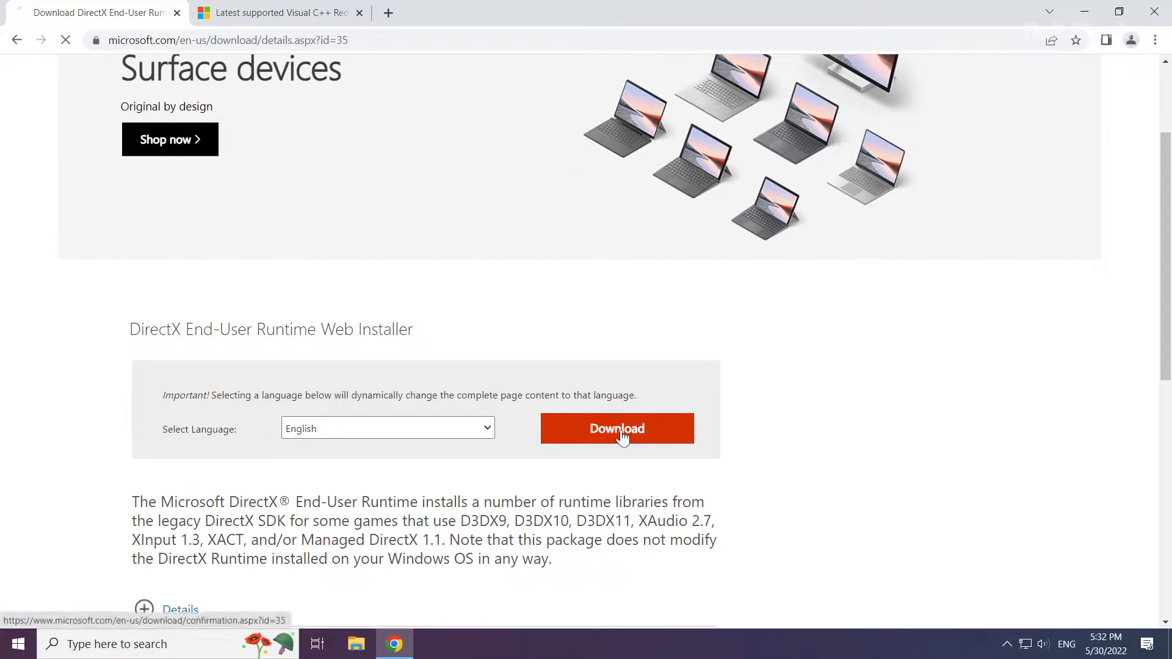
click(617, 429)
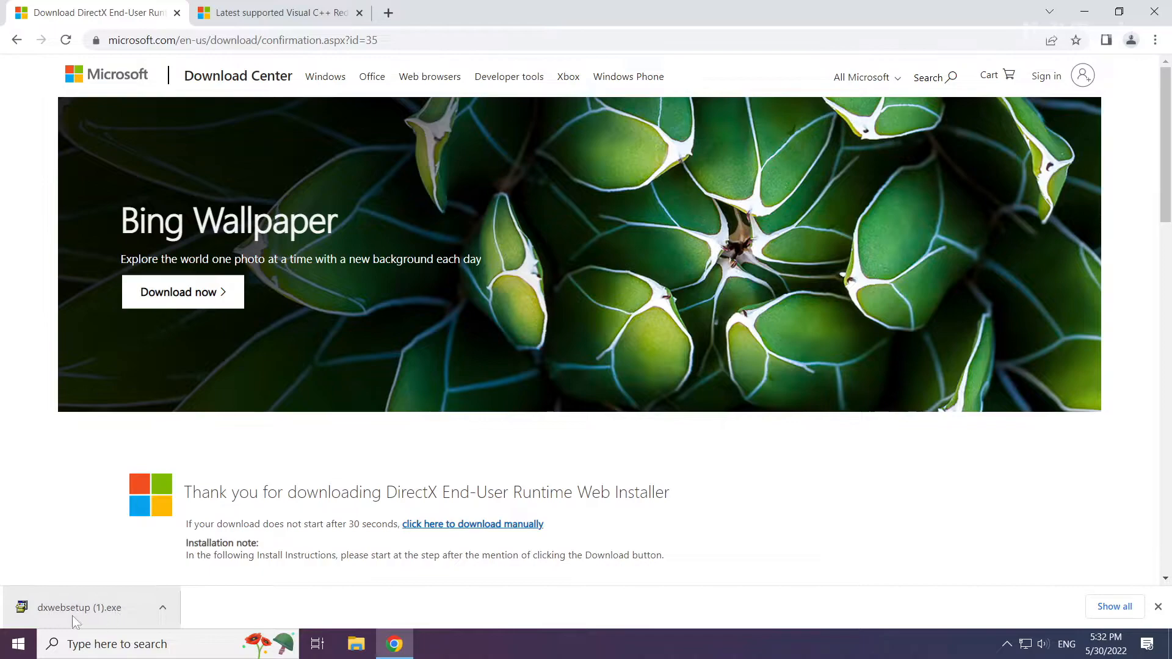
click(80, 606)
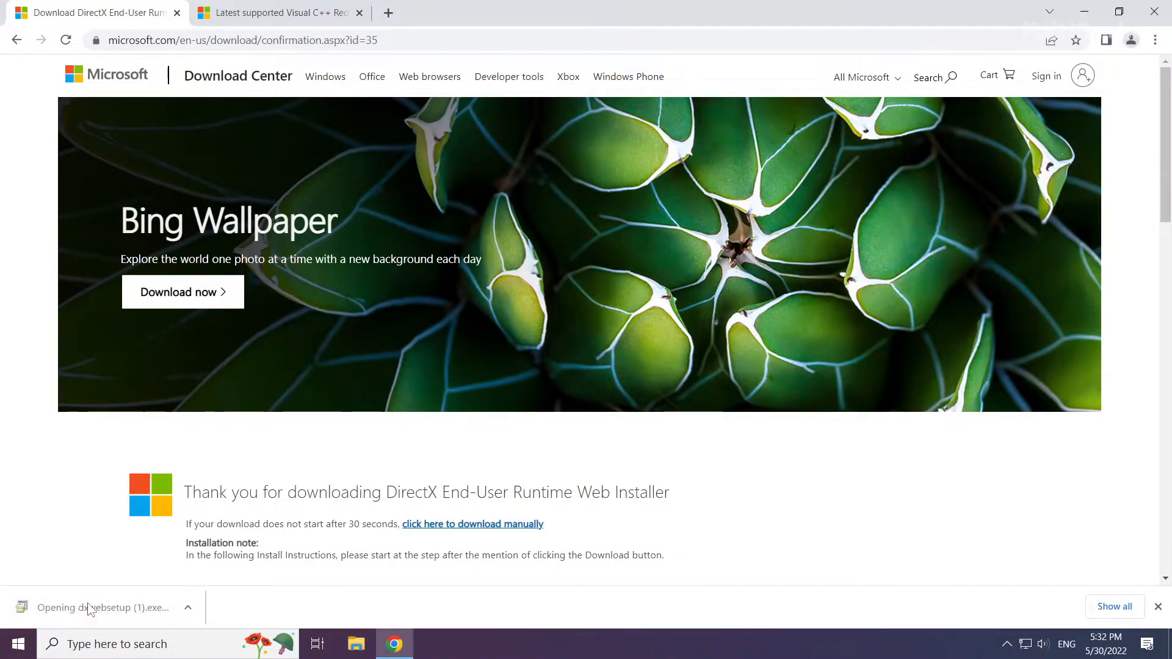
Run DirectX Setup, accepting the license and declining the Bing Bar, through to Finish.
click(101, 607)
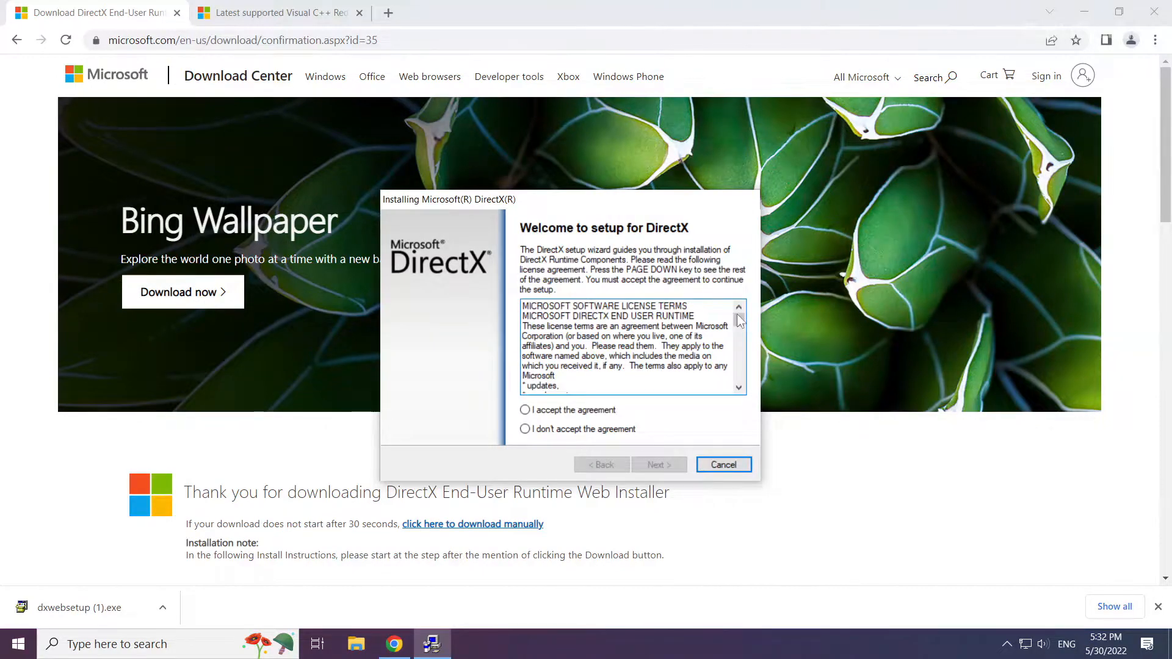
scroll(down, 3)
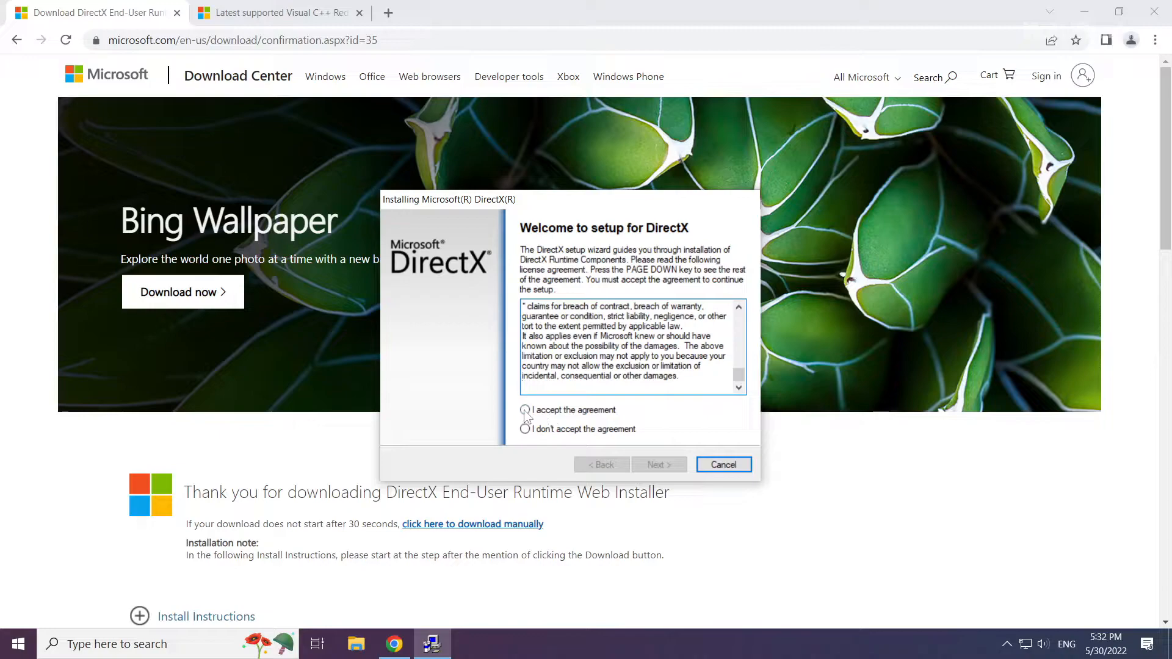
click(525, 409)
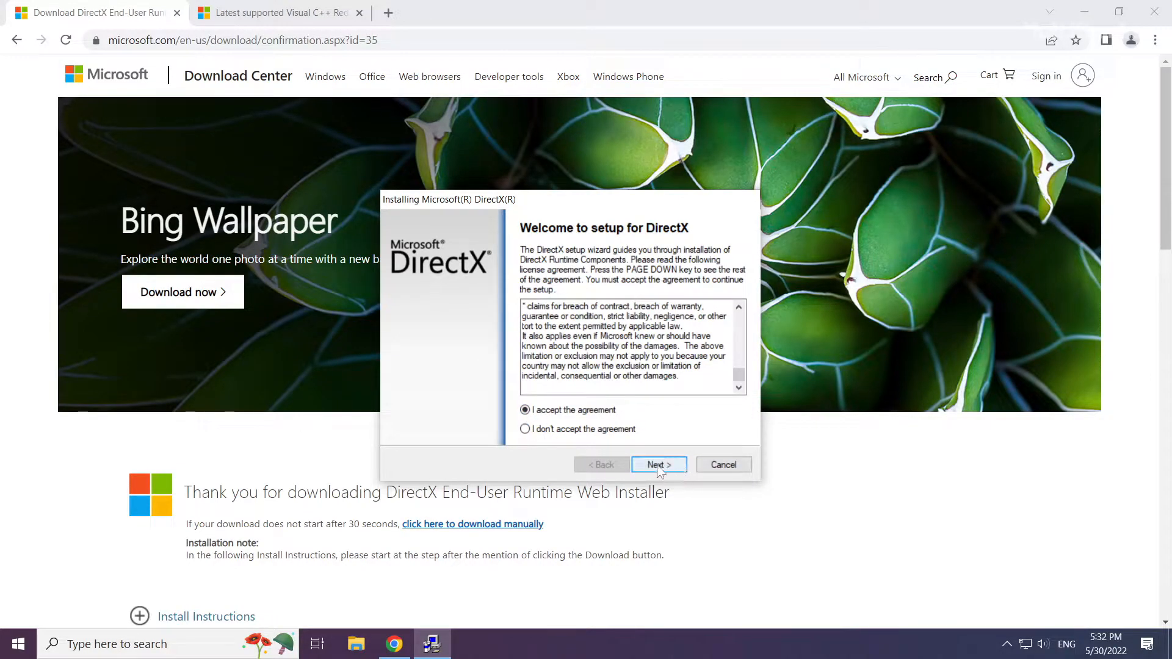
click(658, 463)
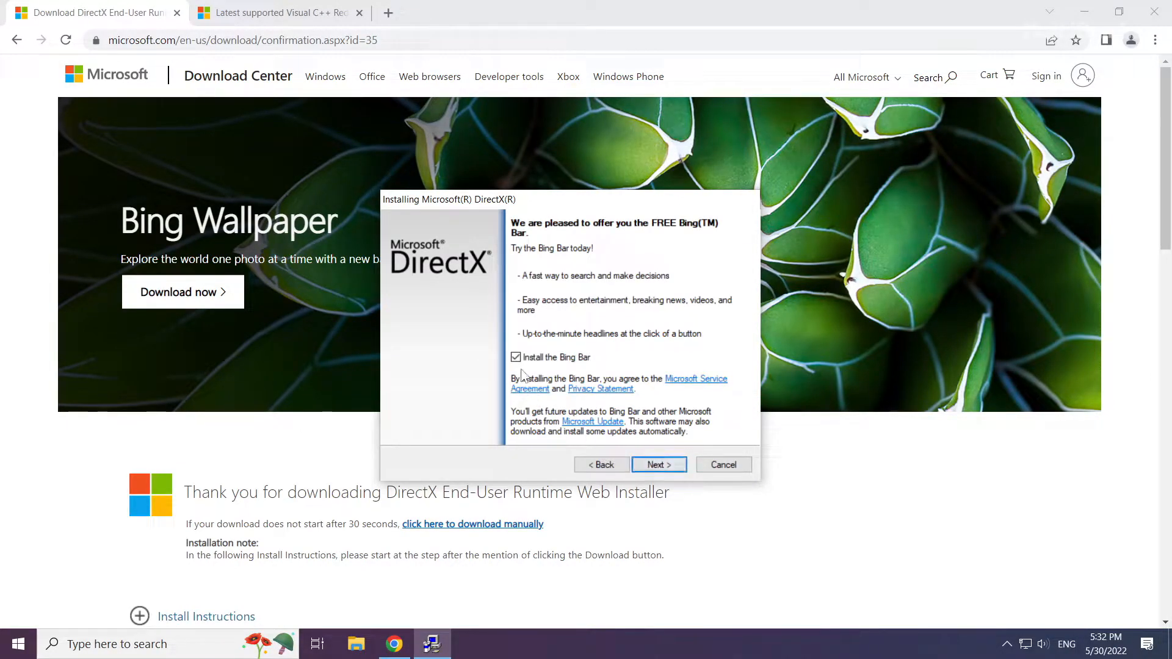
click(515, 357)
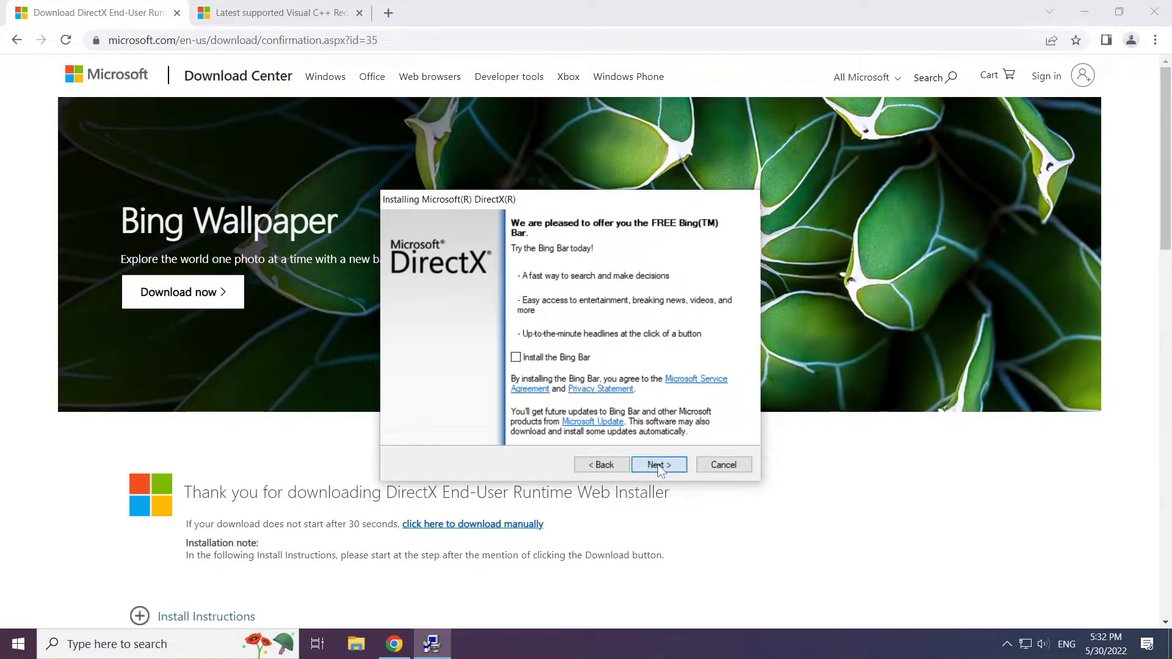
click(658, 464)
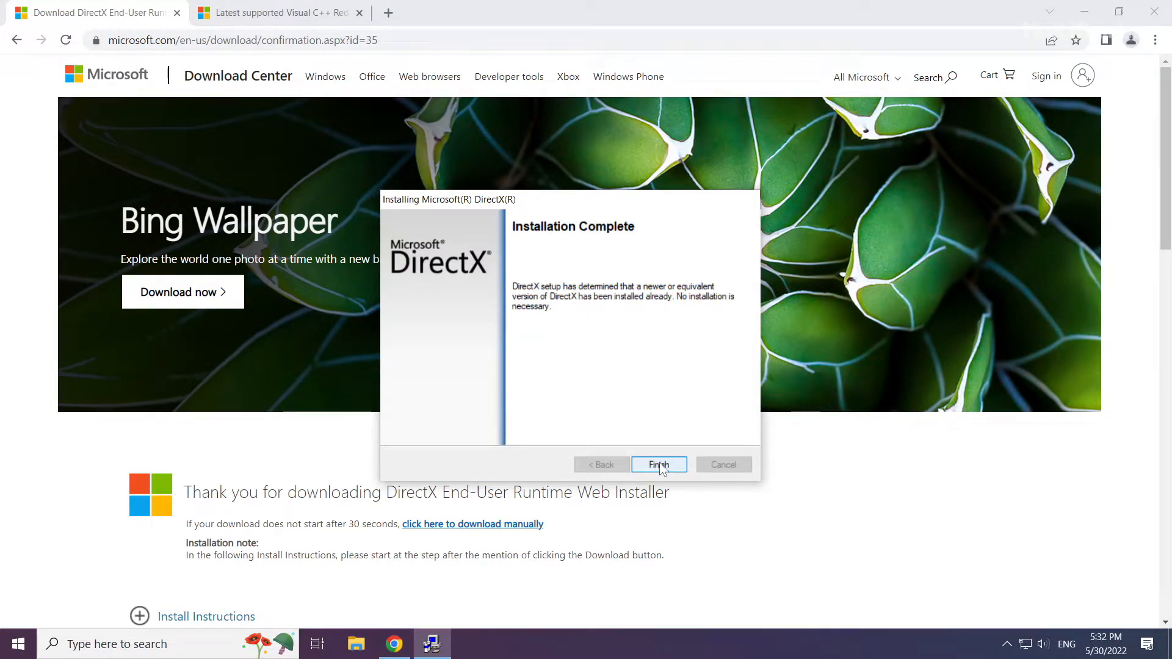
click(659, 464)
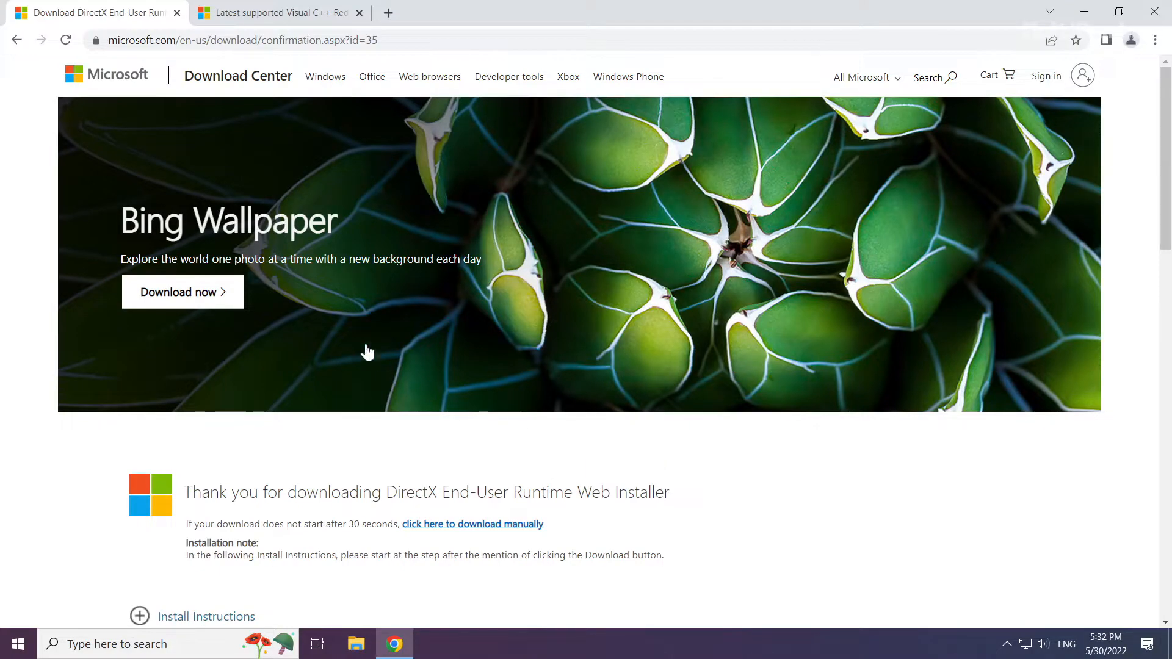
Close the DirectX tab and download vc_redist.arm64.exe from the Visual C++ Redistributable table.
click(274, 12)
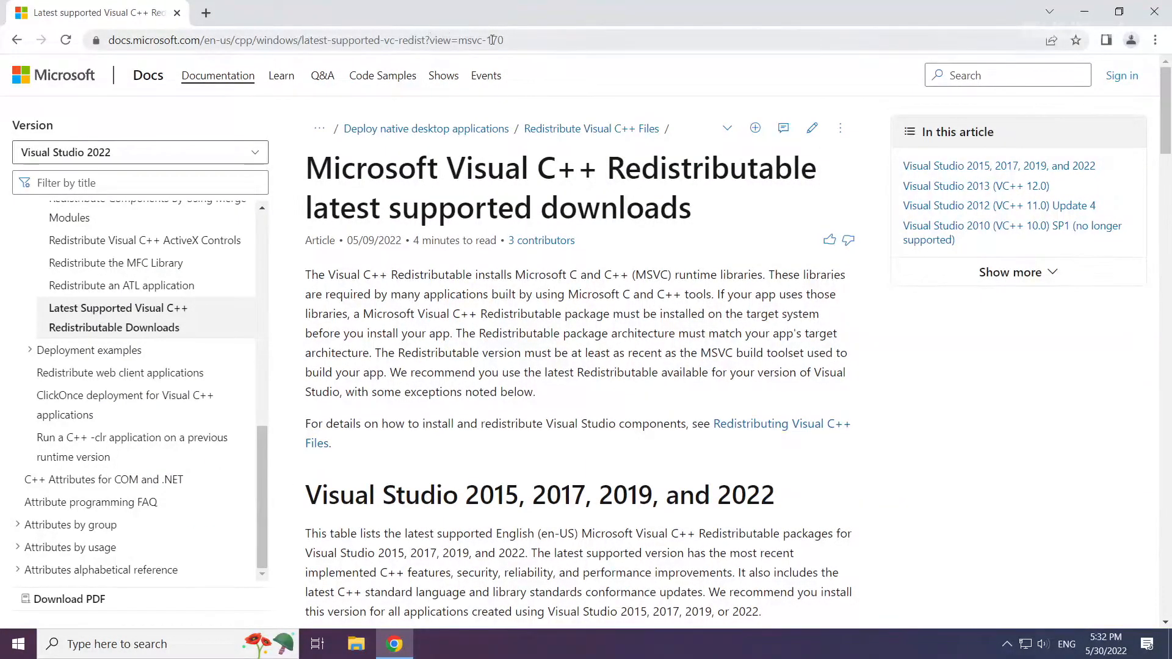
click(299, 40)
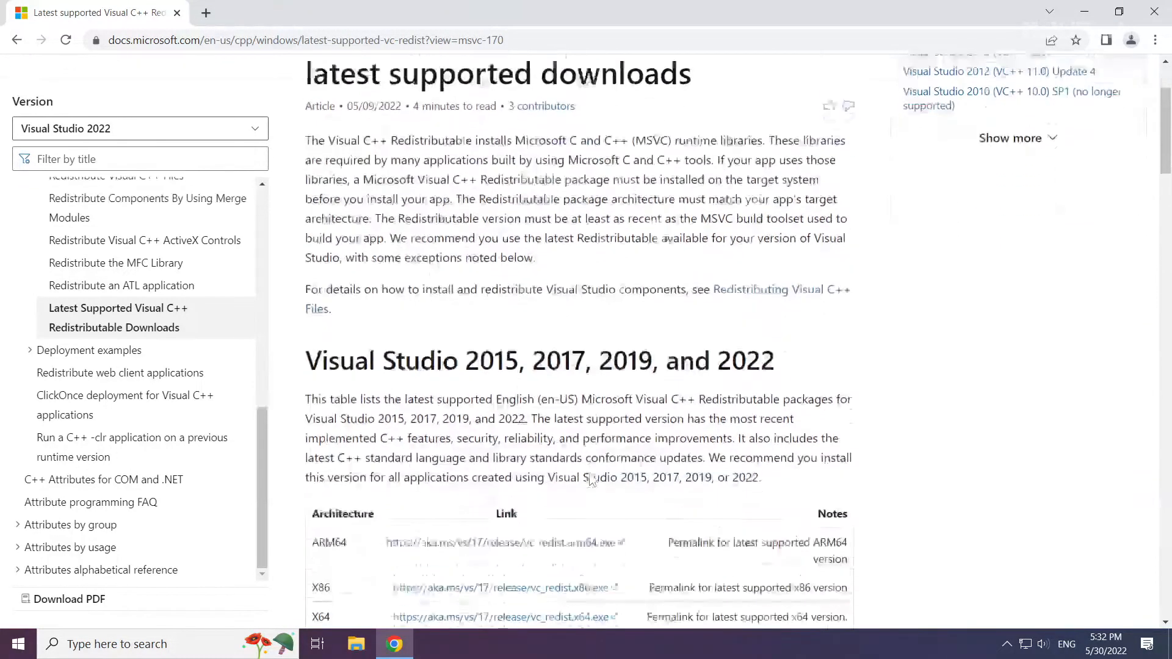
scroll(down, 3)
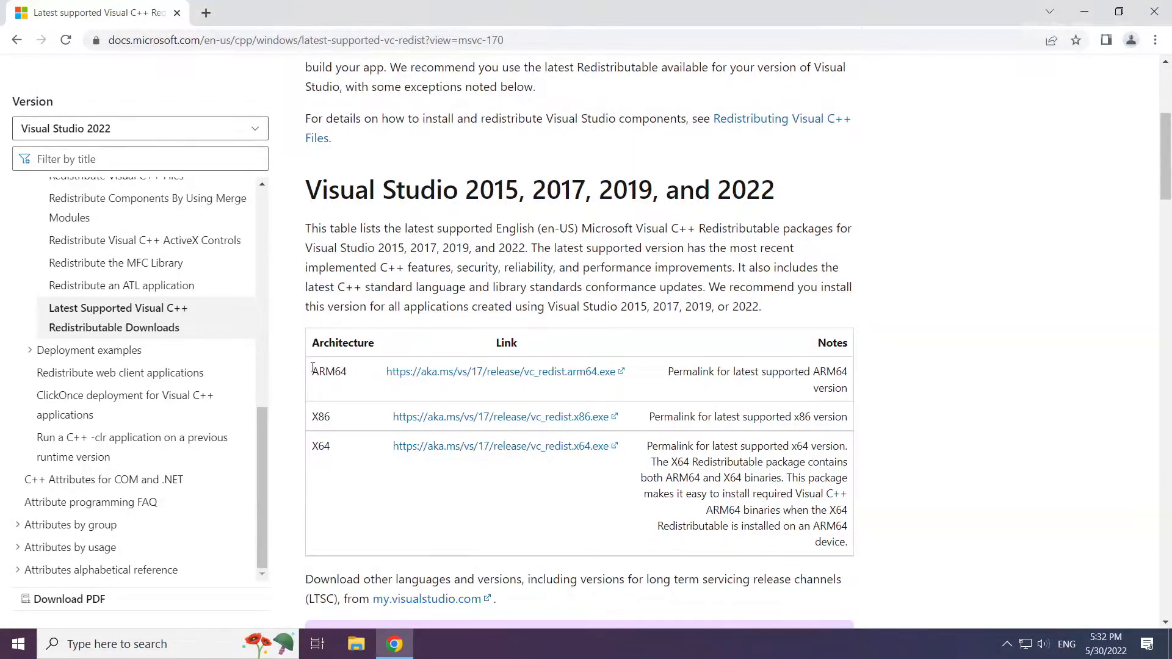
mouse_move(466, 382)
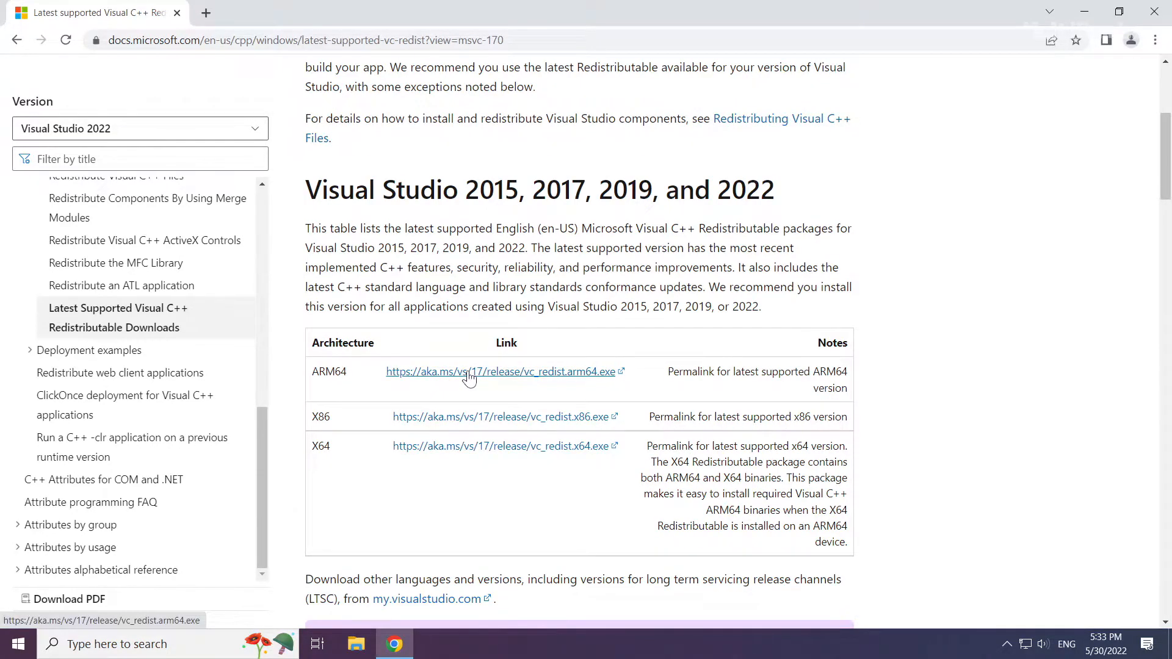
click(498, 372)
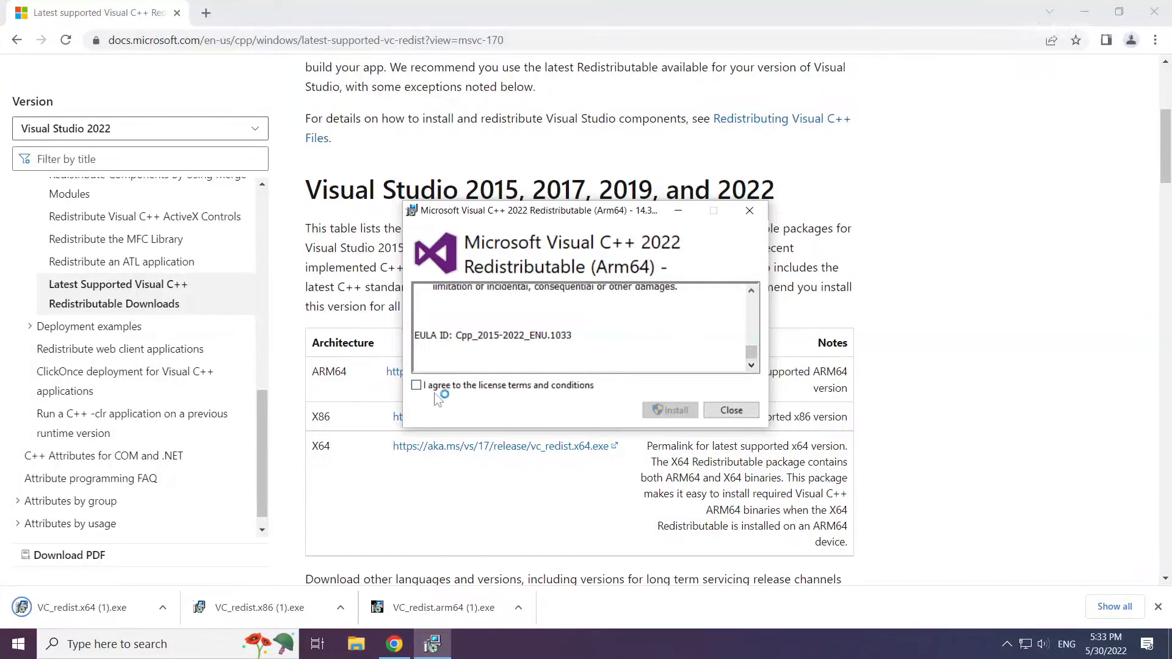
Accept license terms and install the ARM64 and x86 Visual C++ redistributables, then launch x64.
click(416, 385)
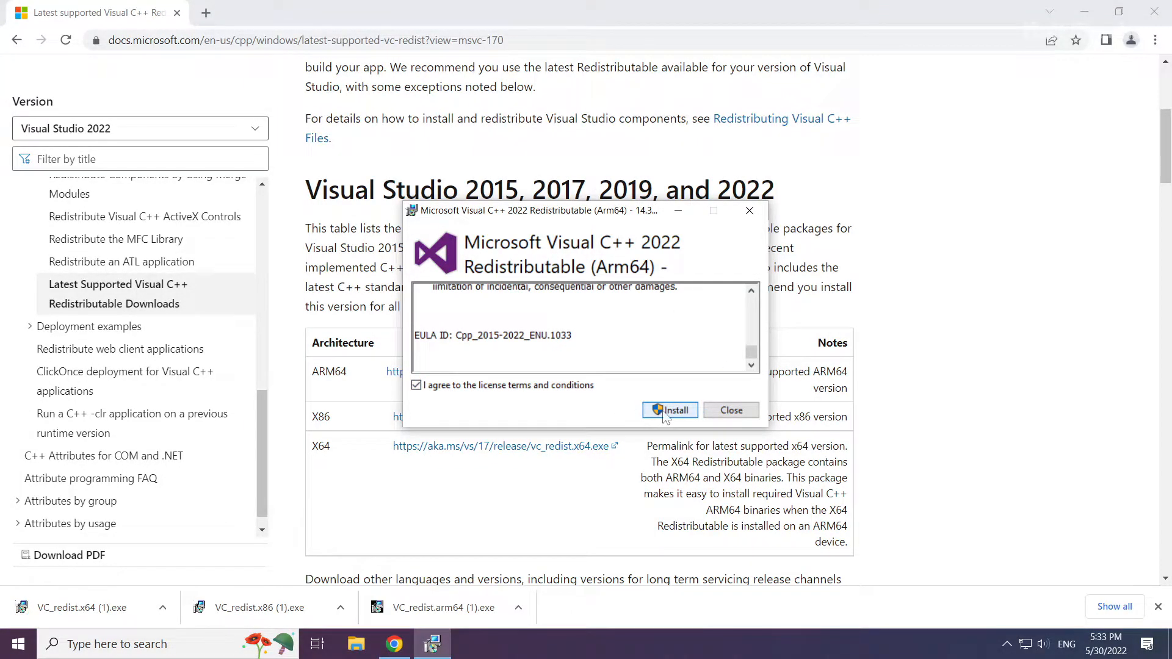
click(669, 409)
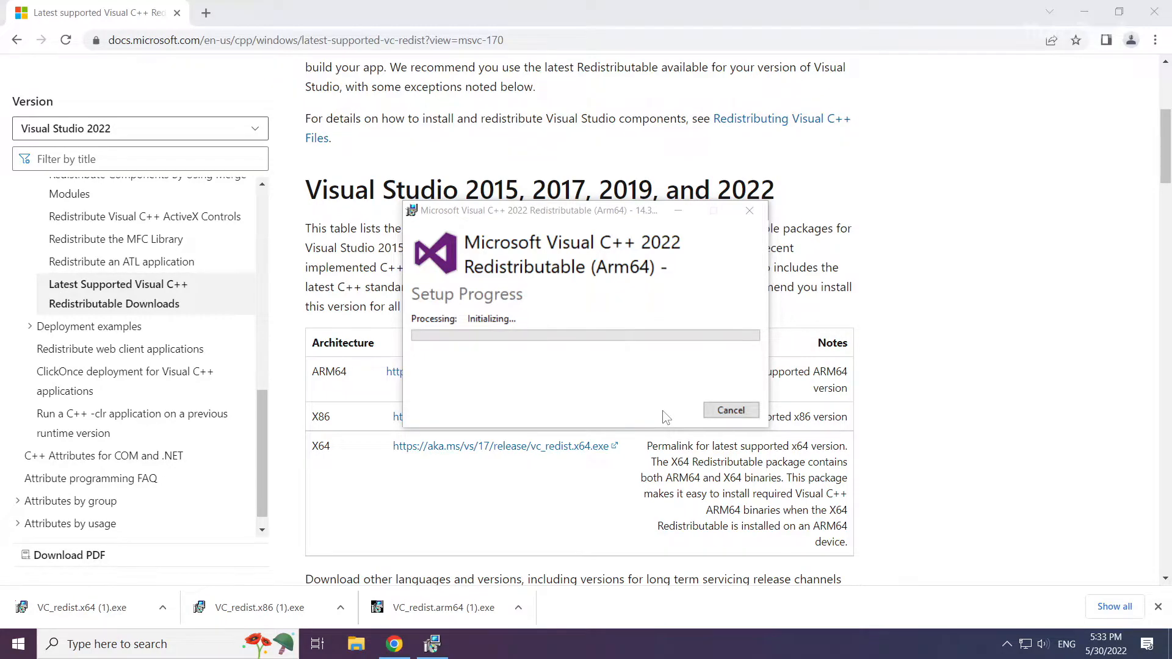
click(730, 410)
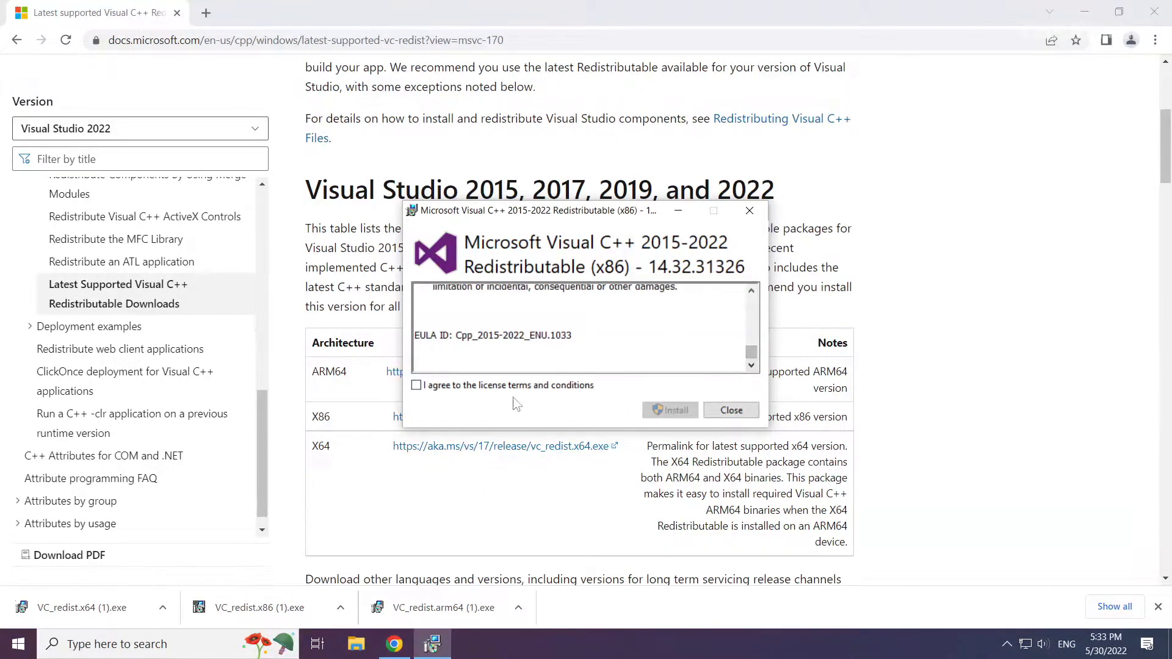
click(669, 410)
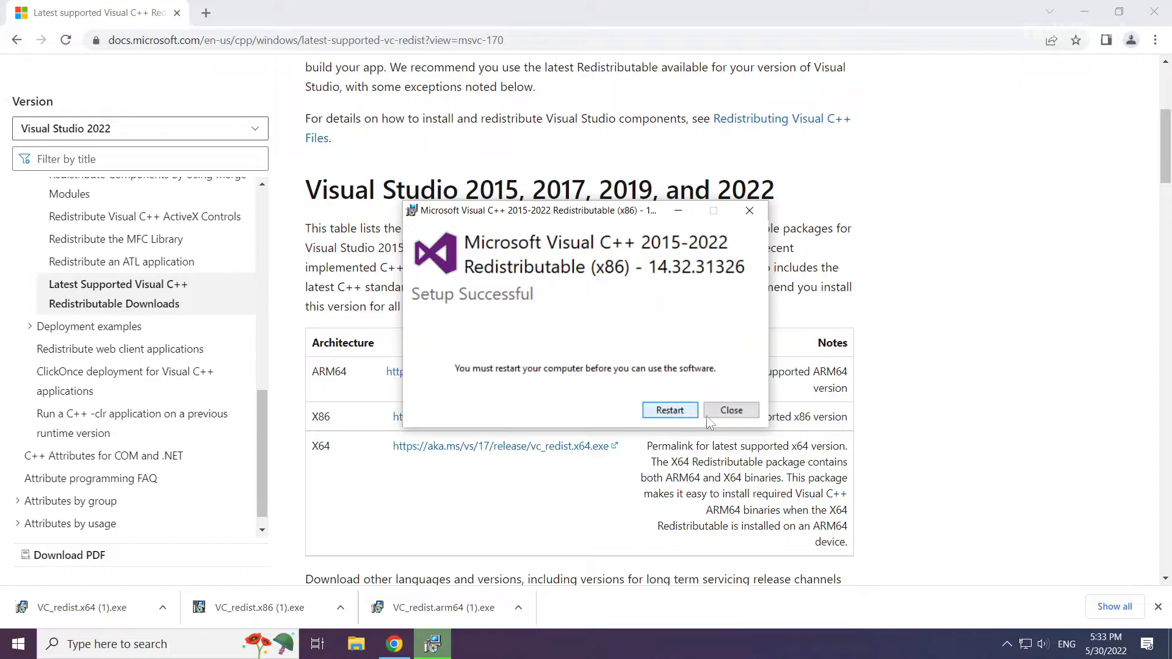
click(730, 409)
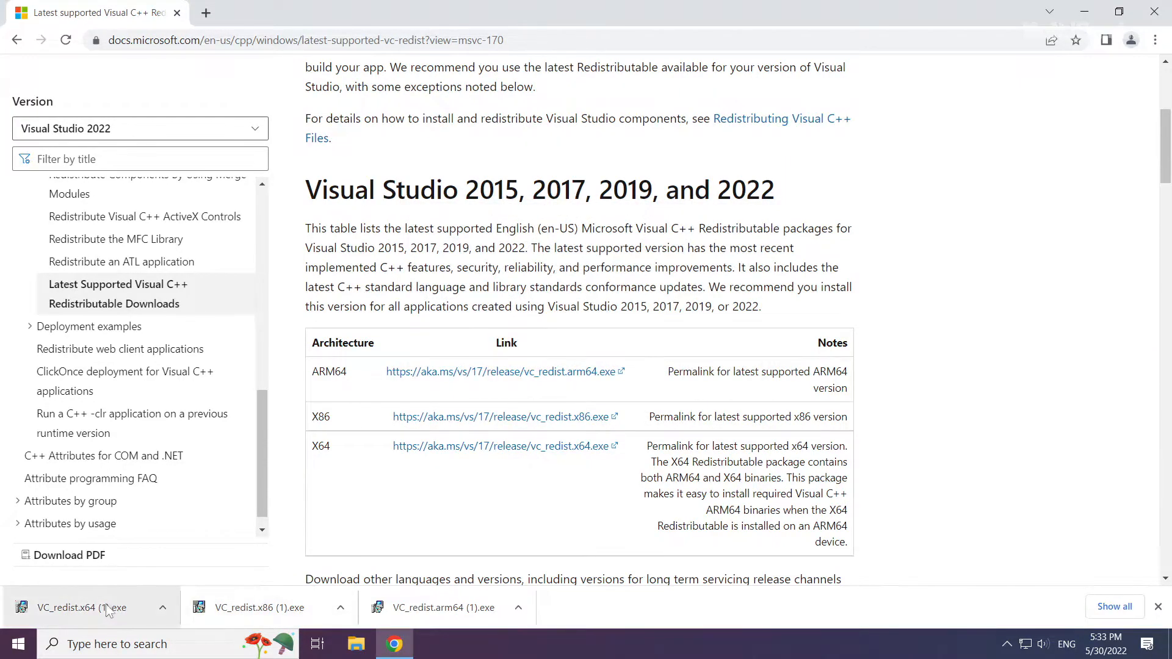
Install the x64 Visual C++ 2015–2022 redistributable after accepting the license, then close Chrome.
click(86, 607)
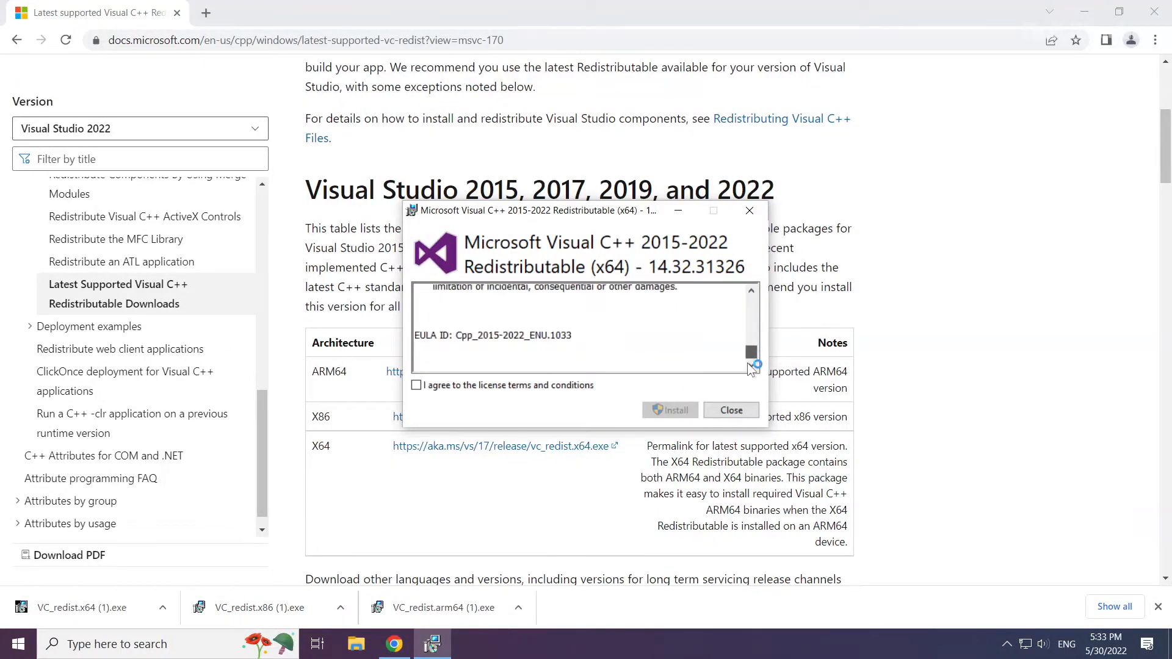
click(416, 385)
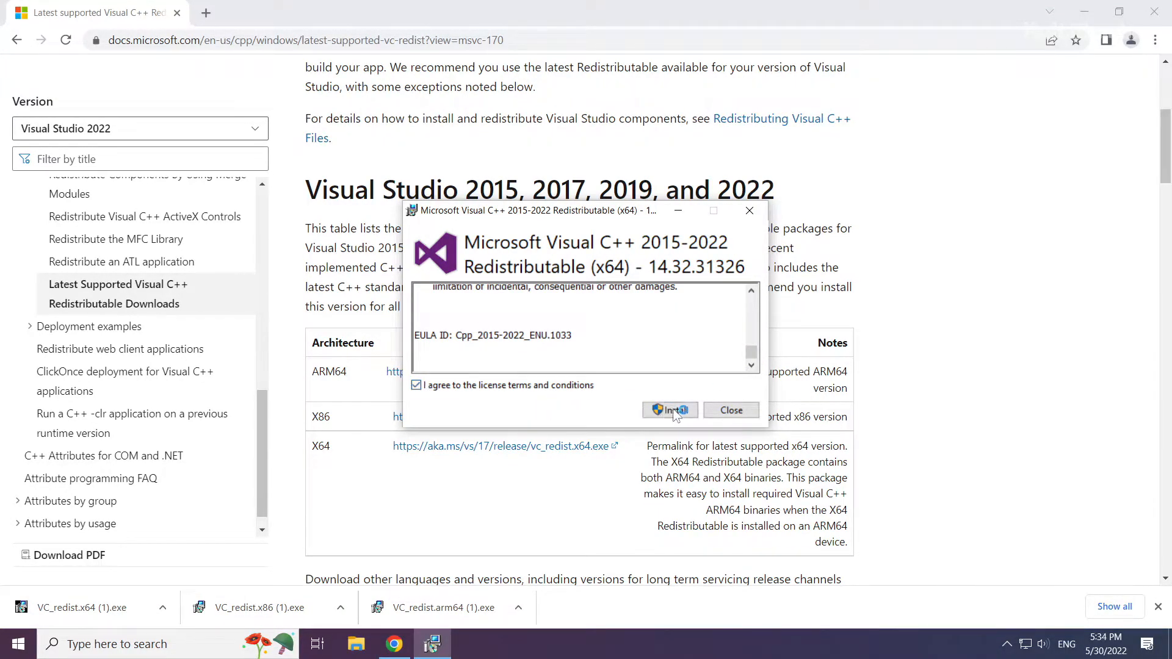
click(669, 410)
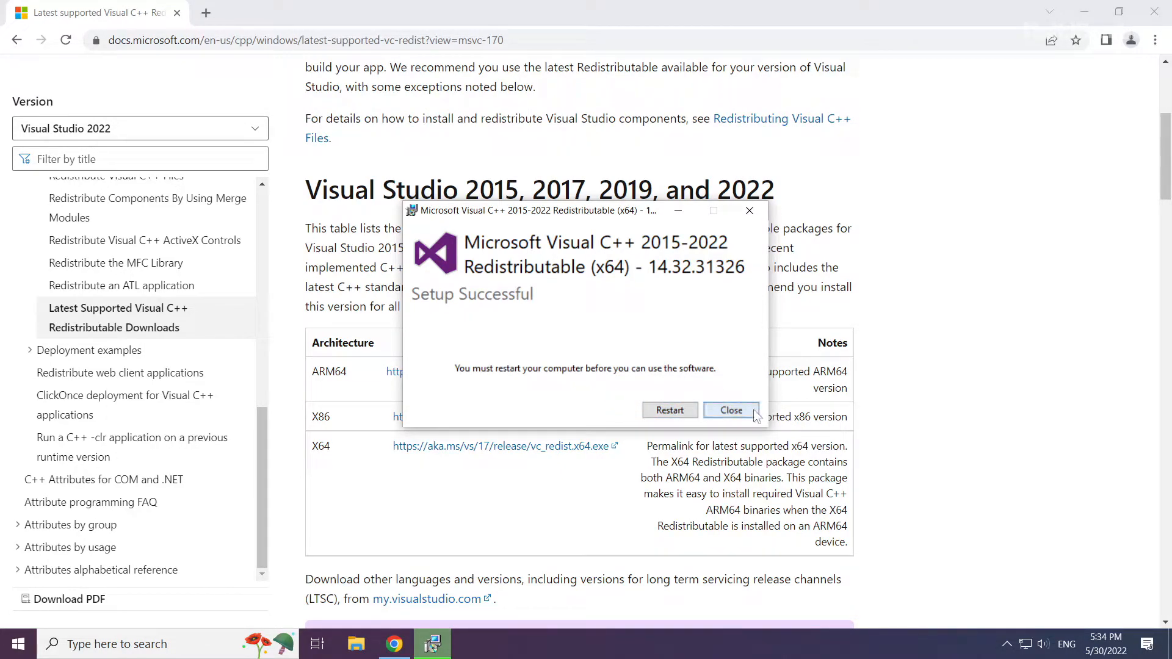
click(730, 411)
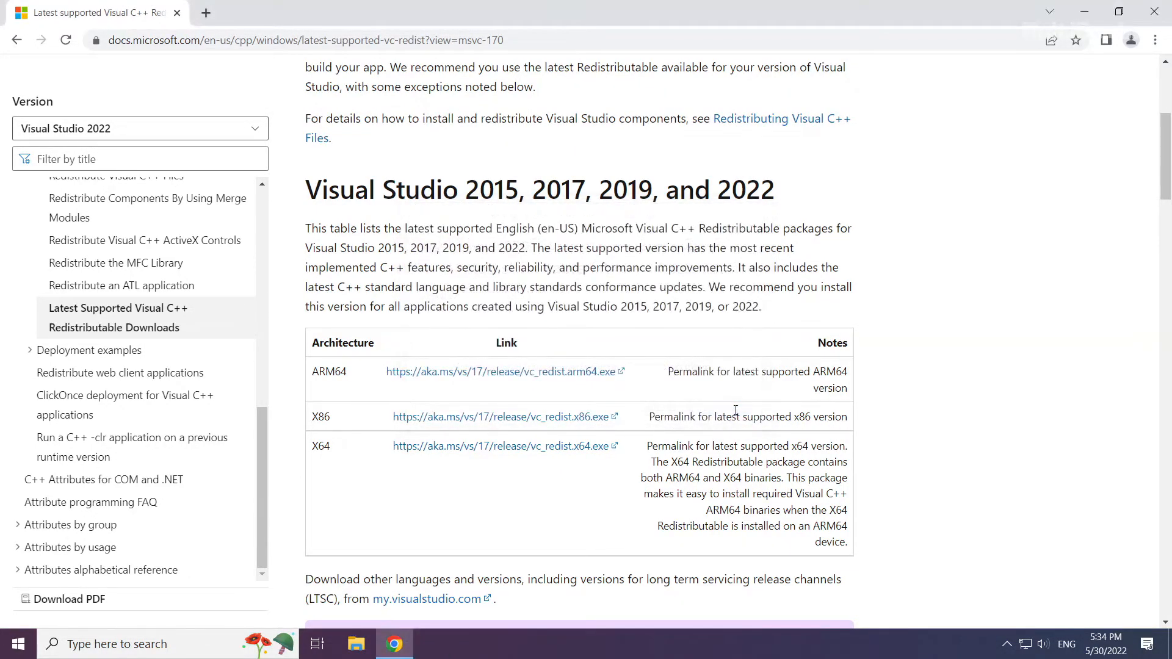
mouse_move(1146, 69)
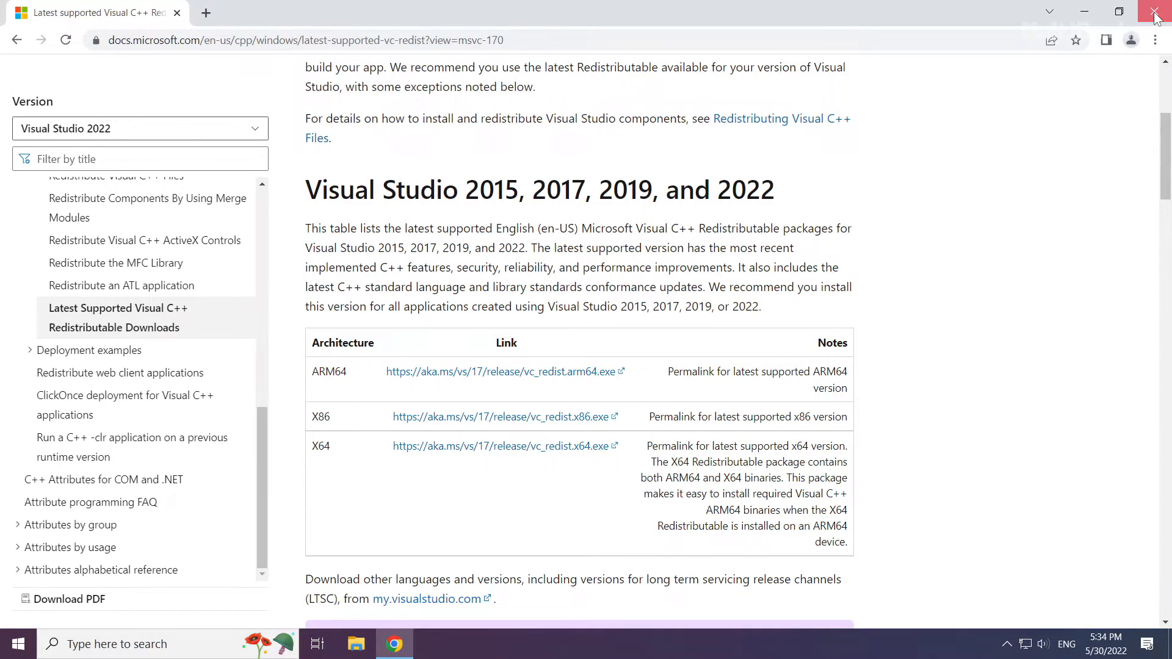
click(1155, 14)
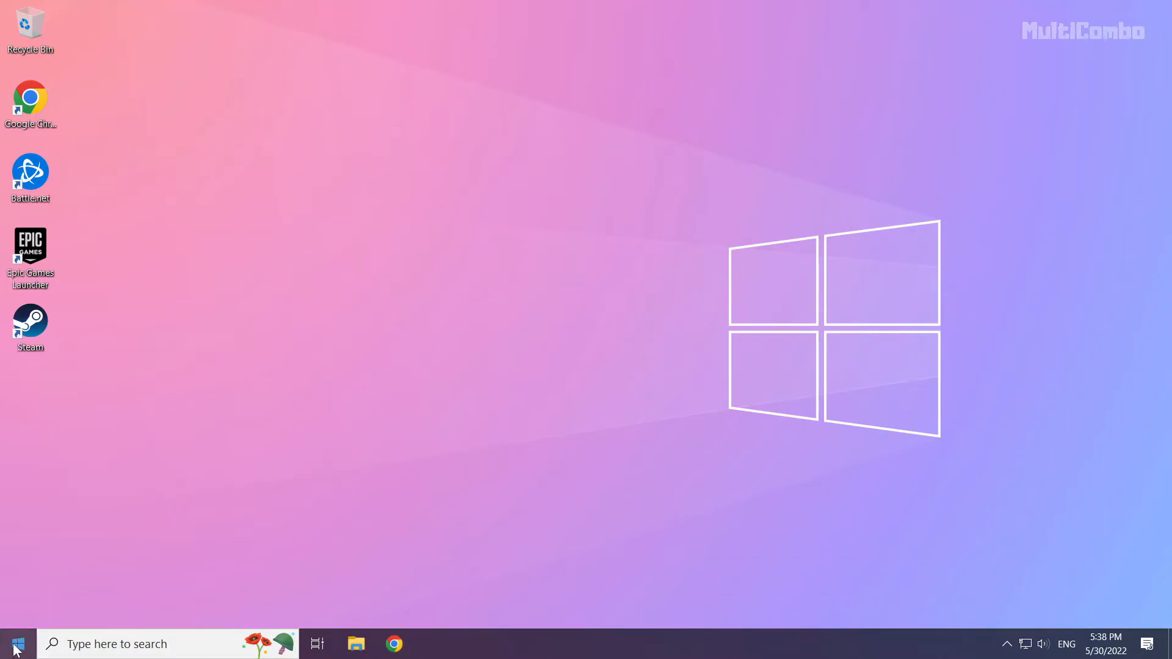
Launch Task Manager from the Start button's right-click quick-link menu.
right_click(13, 643)
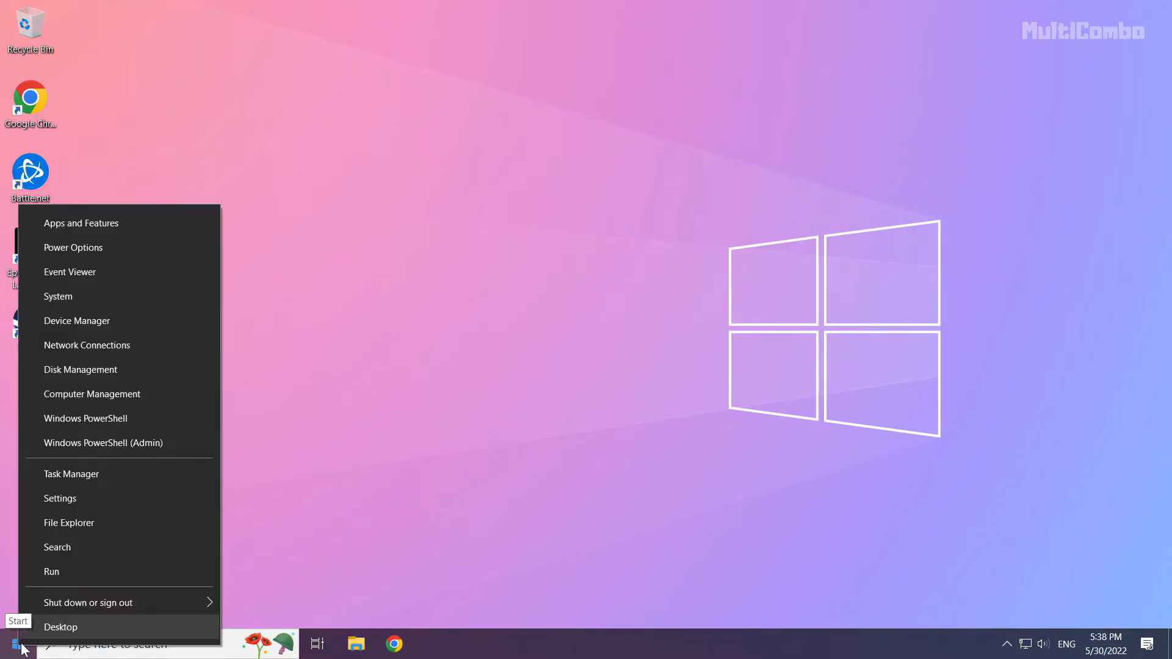
mouse_move(147, 473)
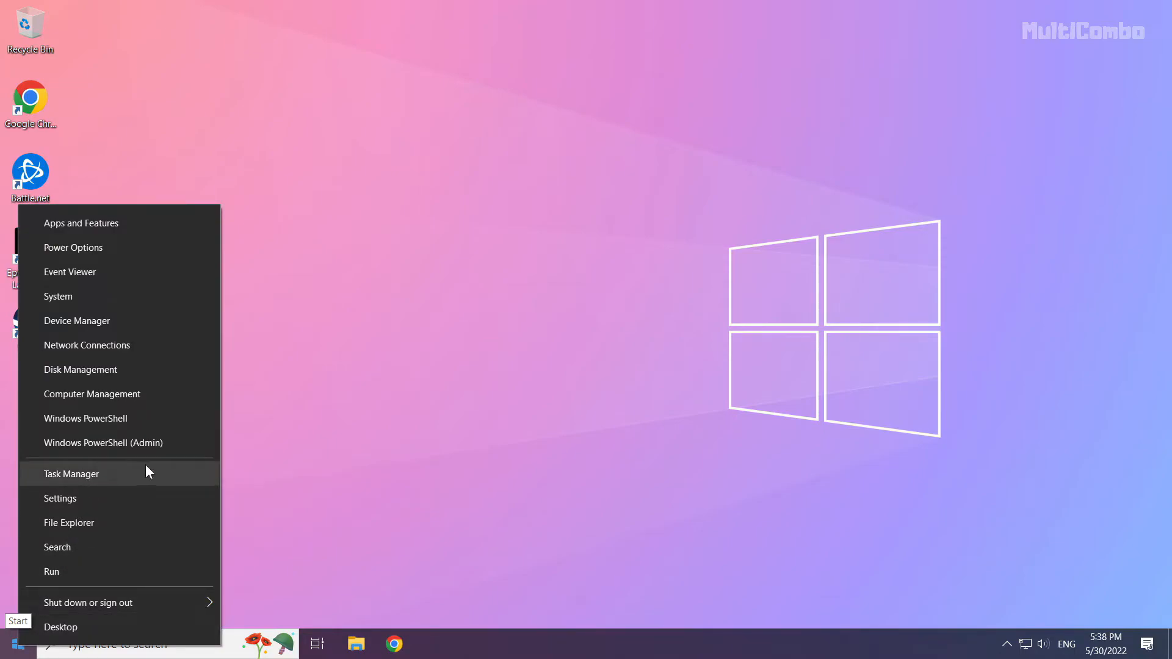
mouse_move(81, 477)
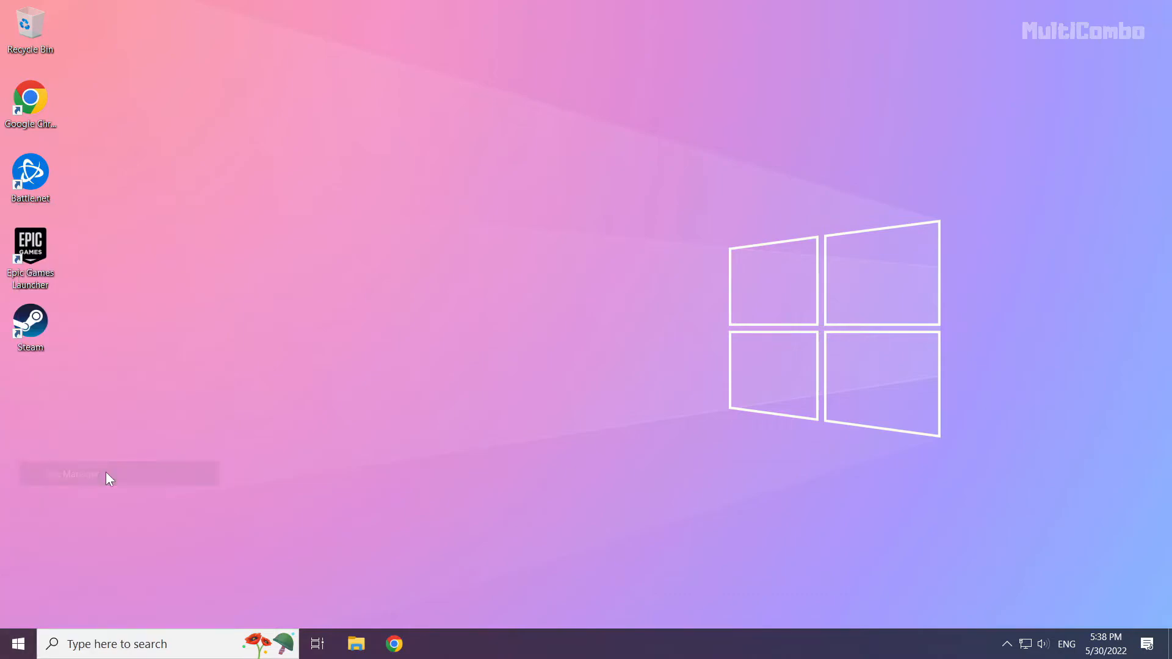
click(71, 473)
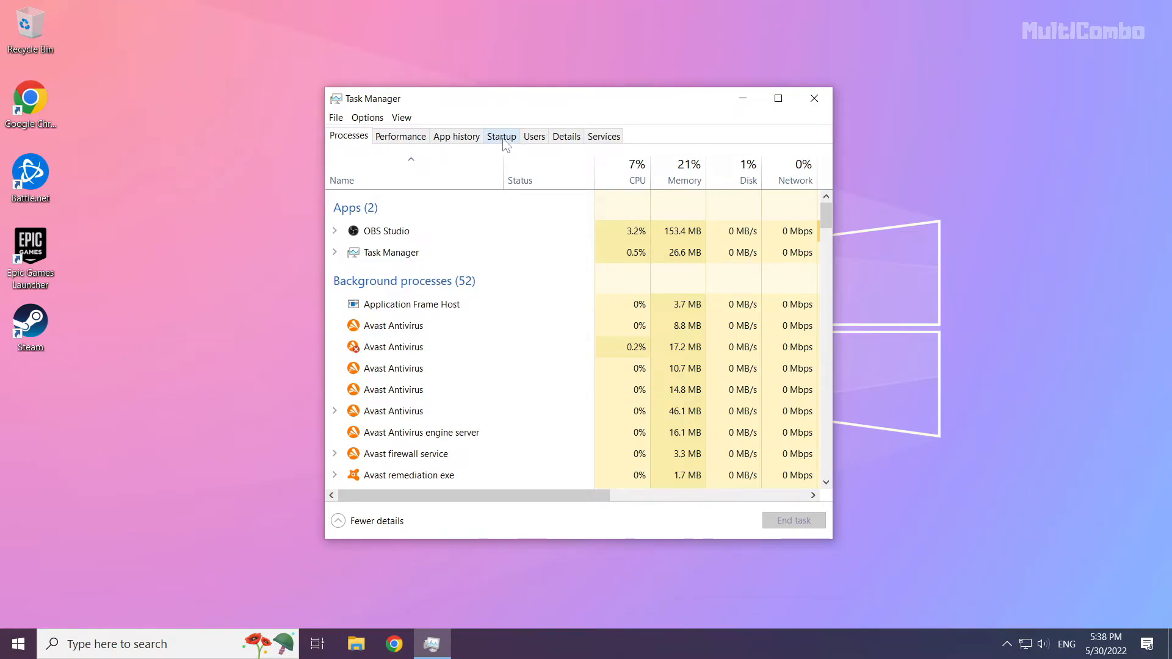
Disable Microsoft Edge, Java Update Scheduler, Hamachi and Cortana startup entries, then close Task Manager.
click(500, 136)
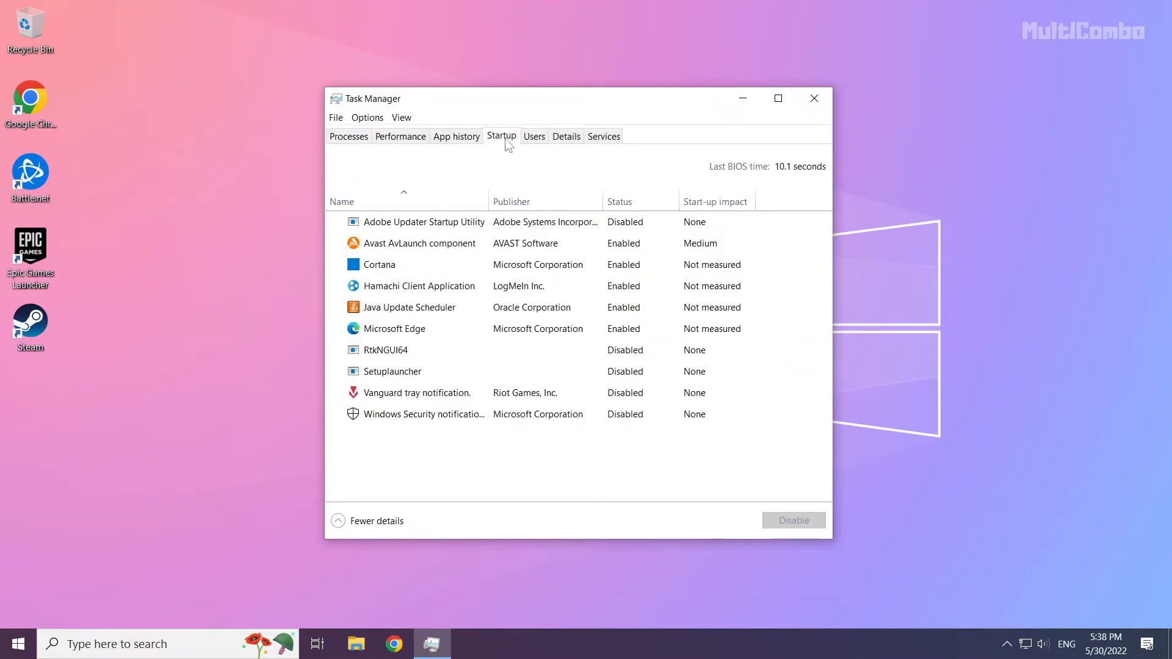
click(409, 307)
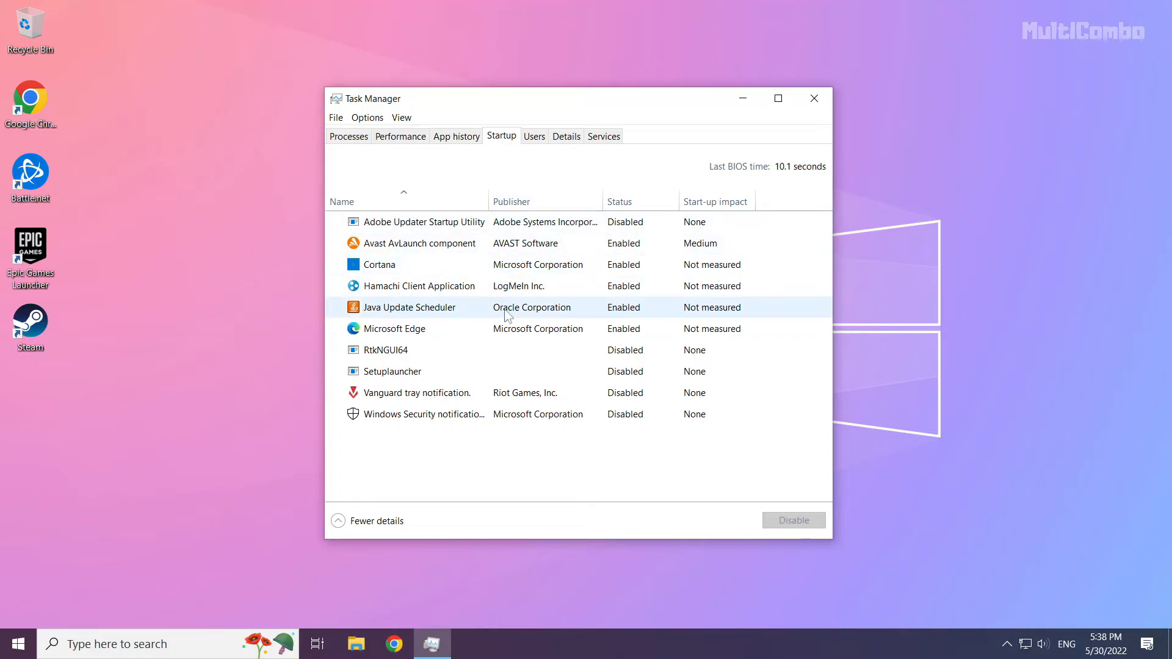
click(393, 328)
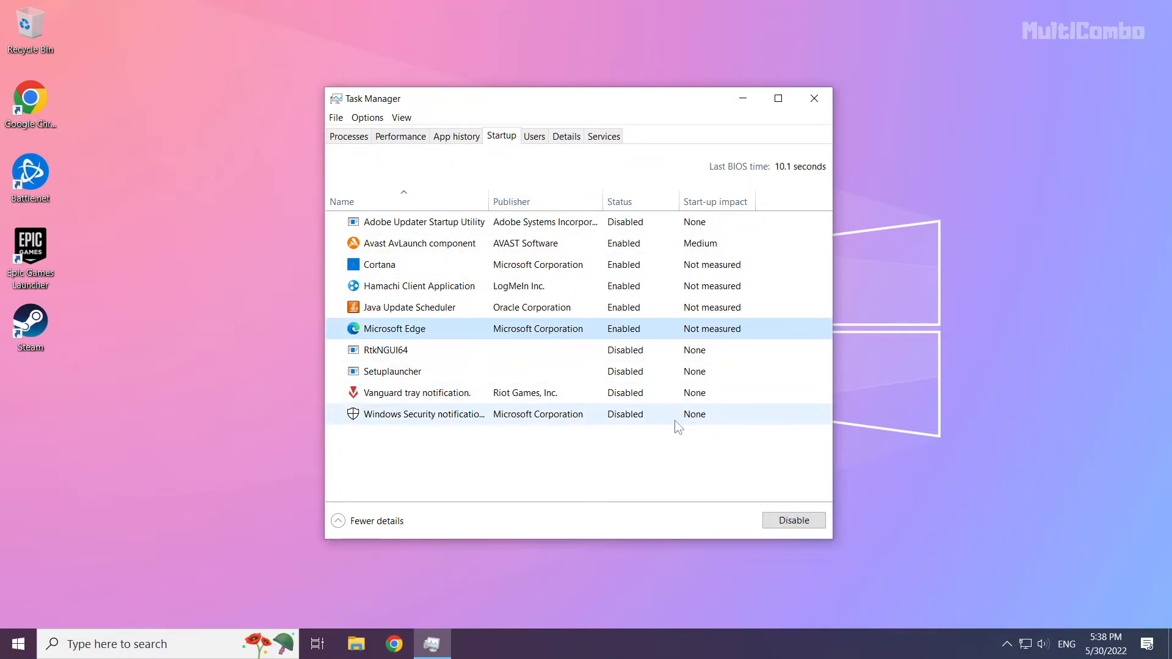
click(793, 520)
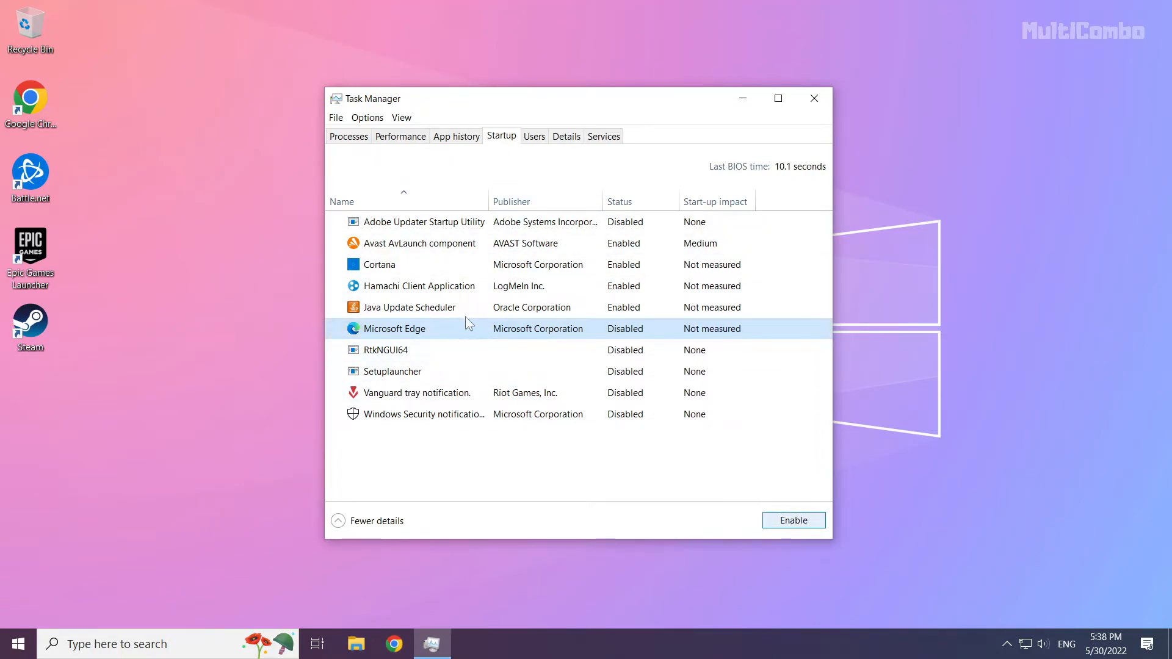
click(409, 307)
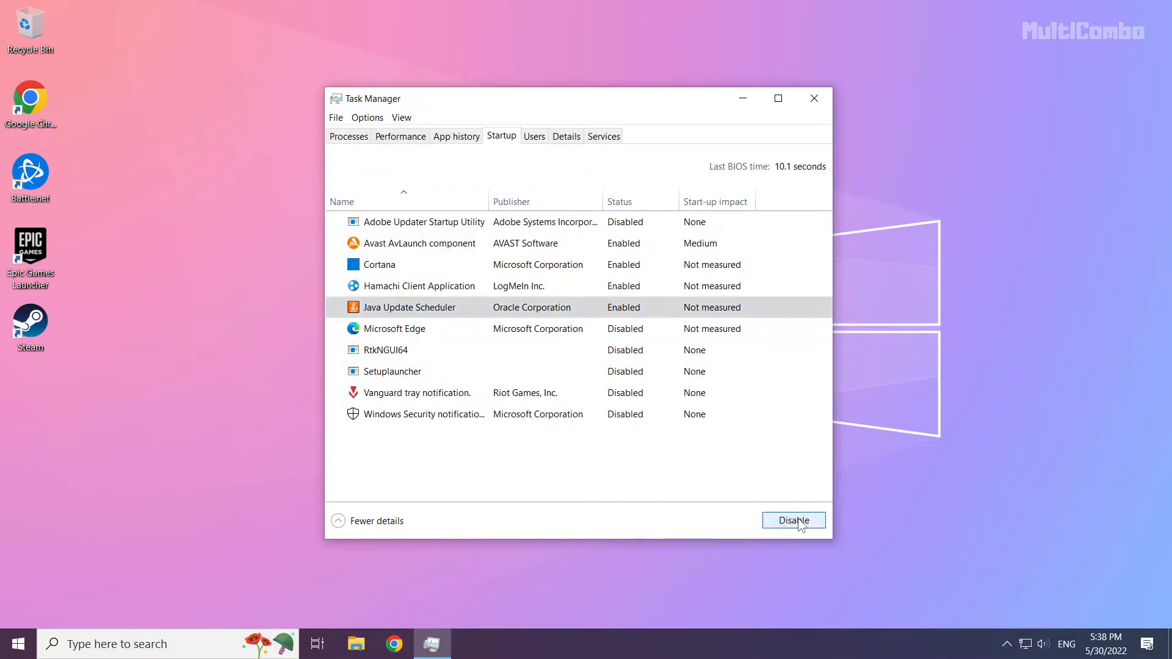
click(793, 520)
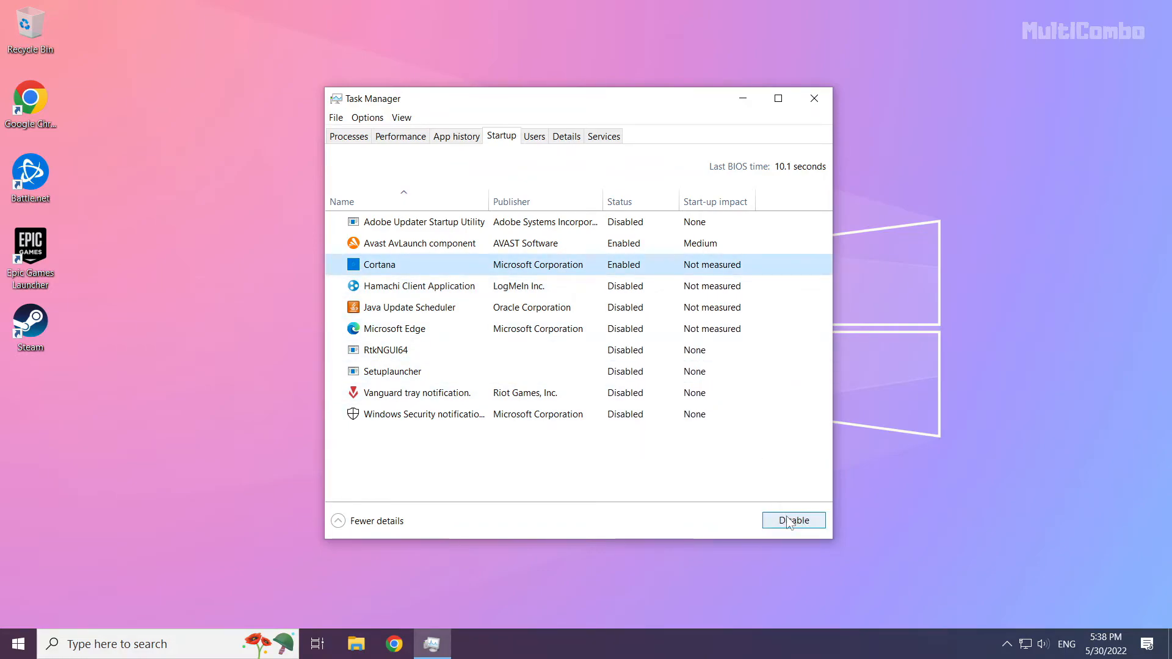
click(792, 520)
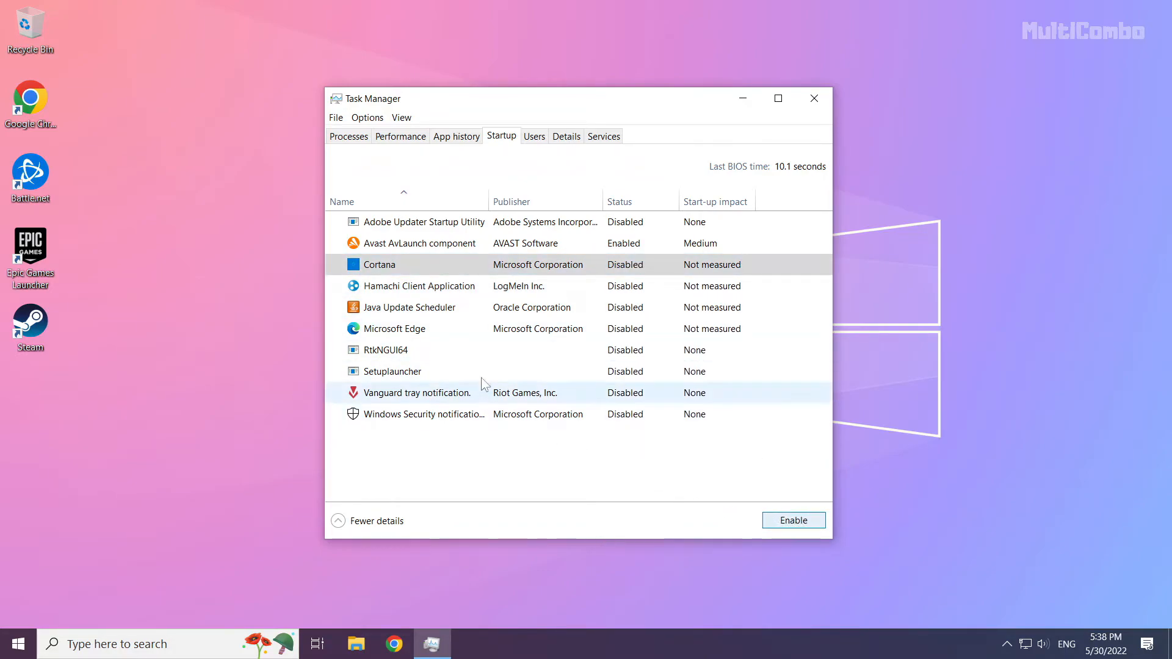
mouse_move(813, 98)
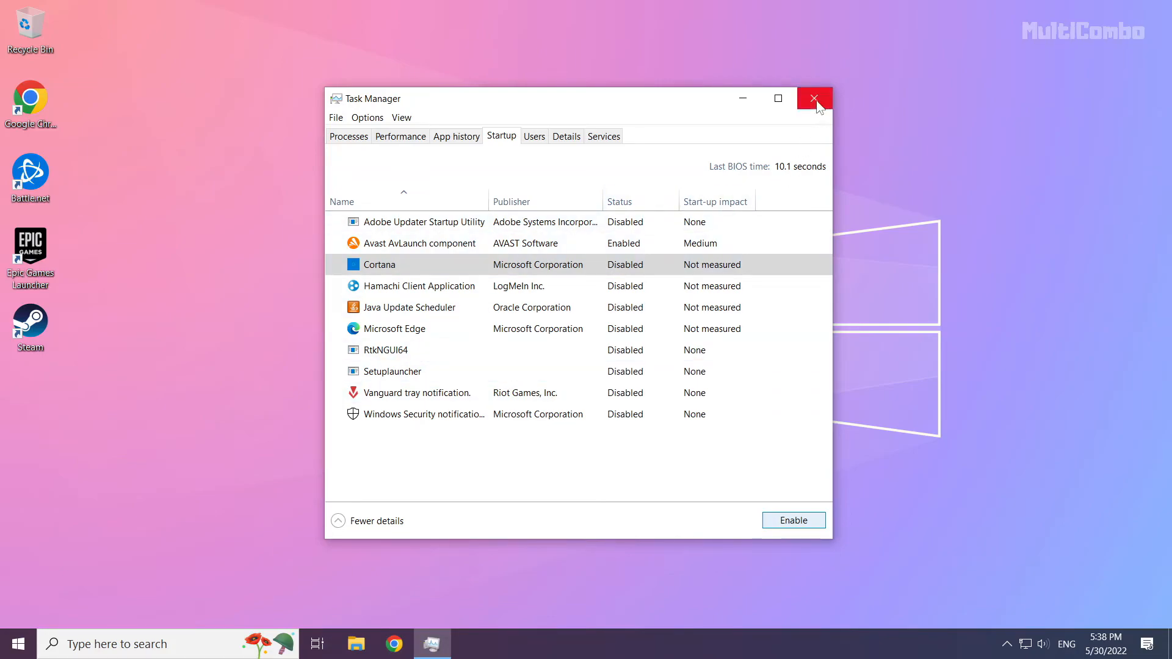
click(813, 97)
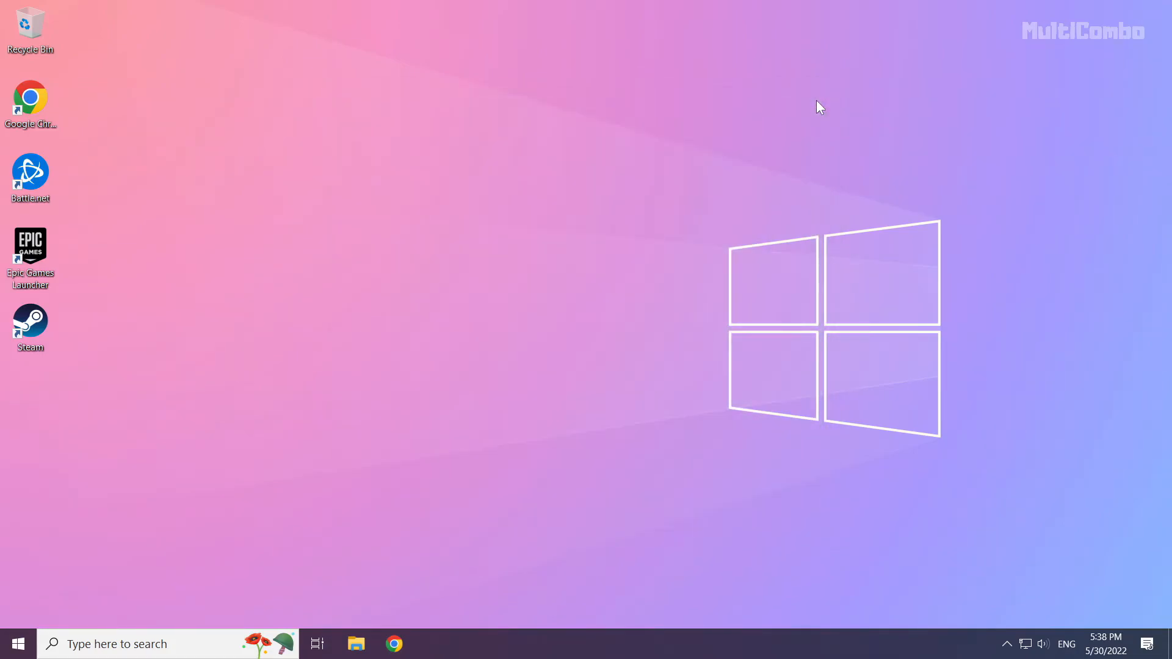
mouse_move(137, 530)
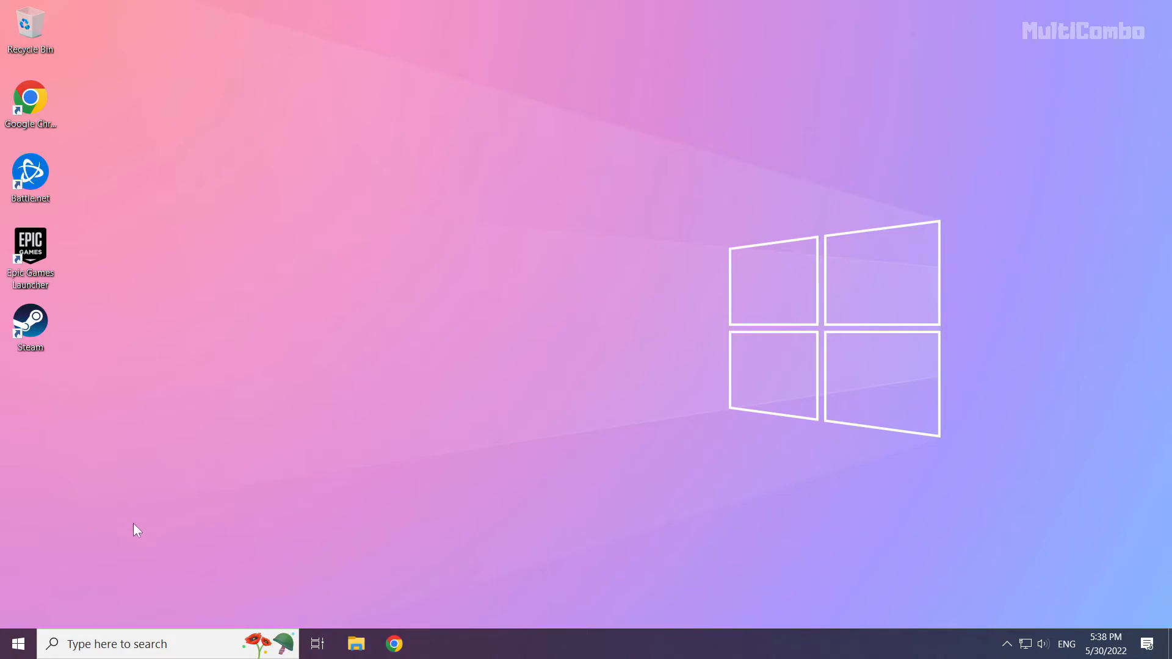
mouse_move(17, 643)
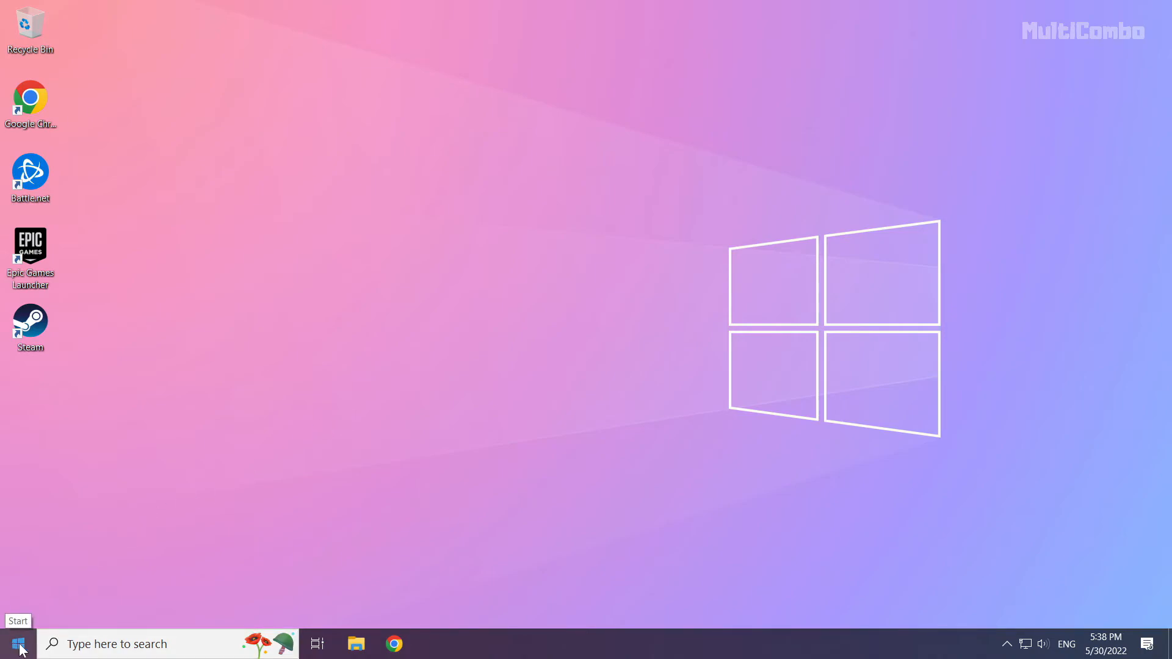
Open the Start menu to reach the Sleep, Shut down and Restart options.
click(16, 643)
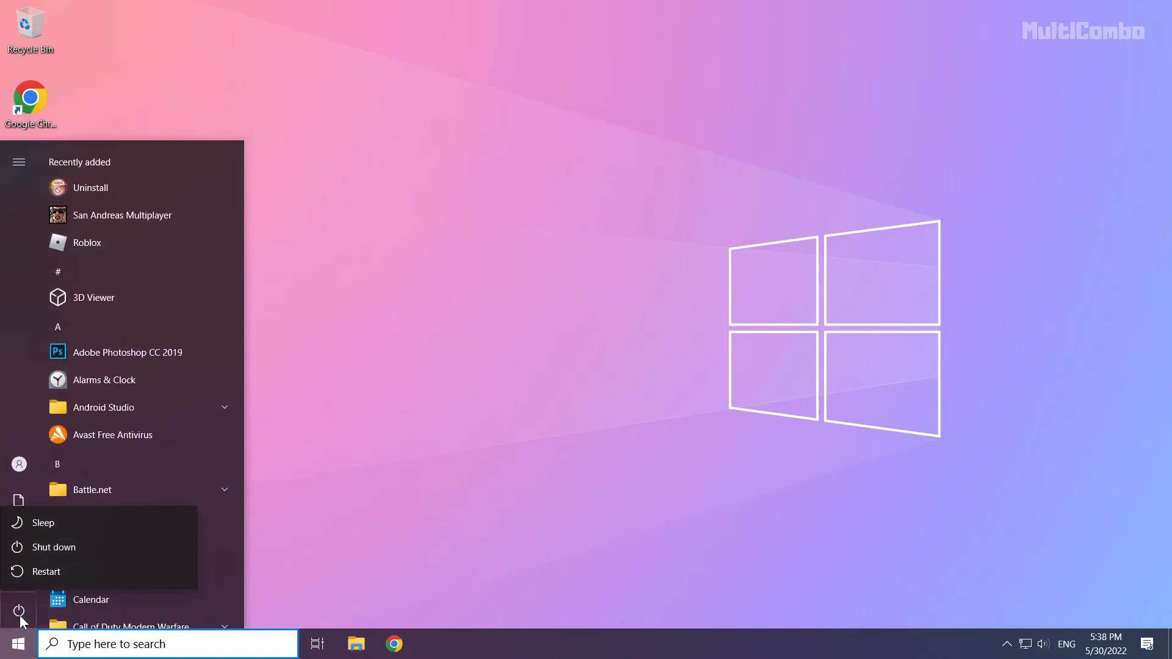
mouse_move(97, 572)
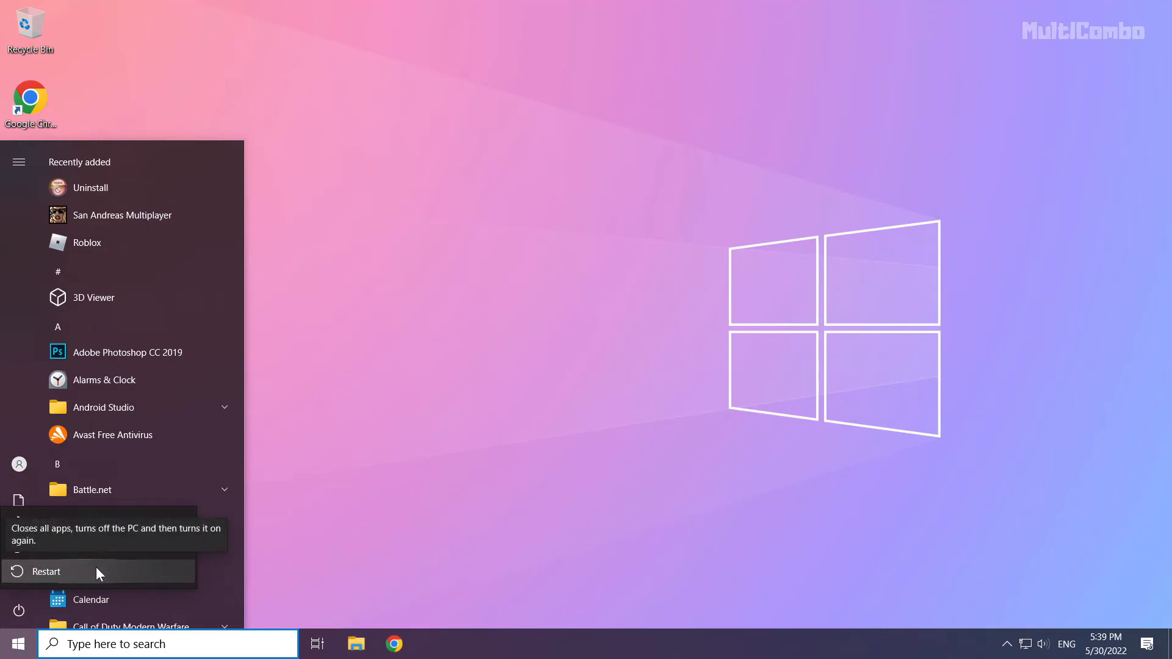
mouse_move(109, 572)
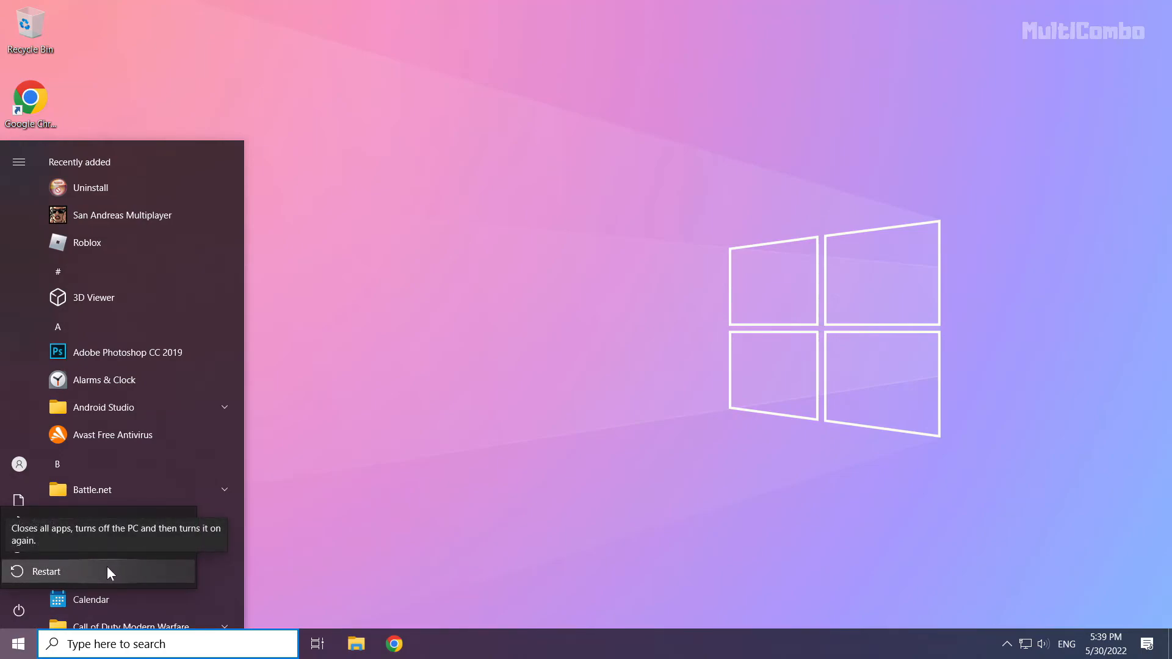